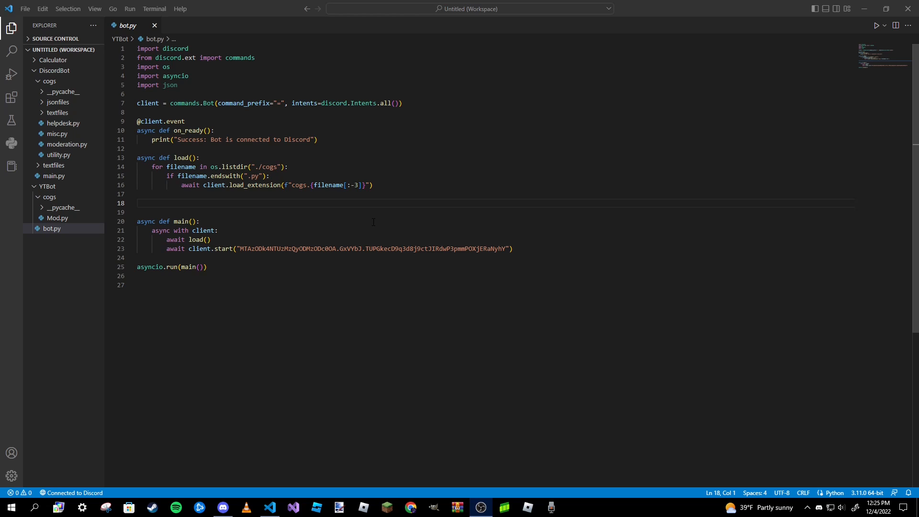
mouse_move(136, 351)
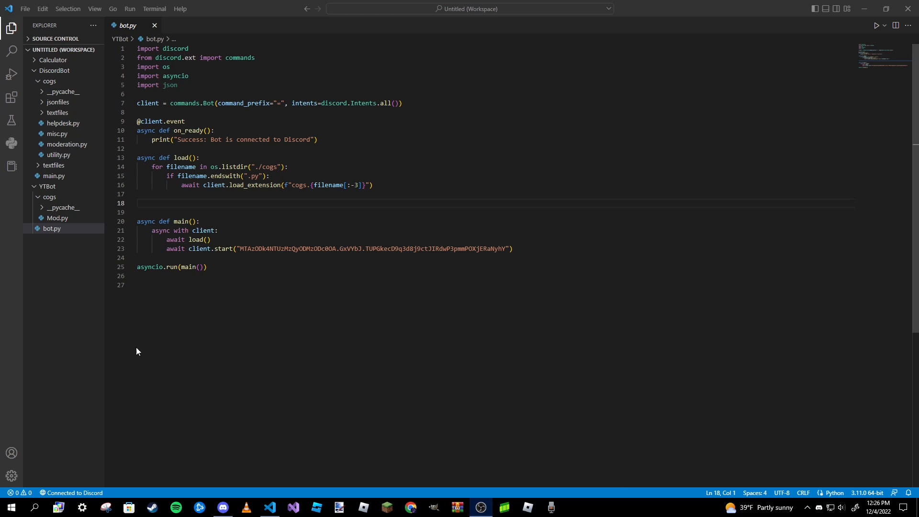
mouse_move(313, 426)
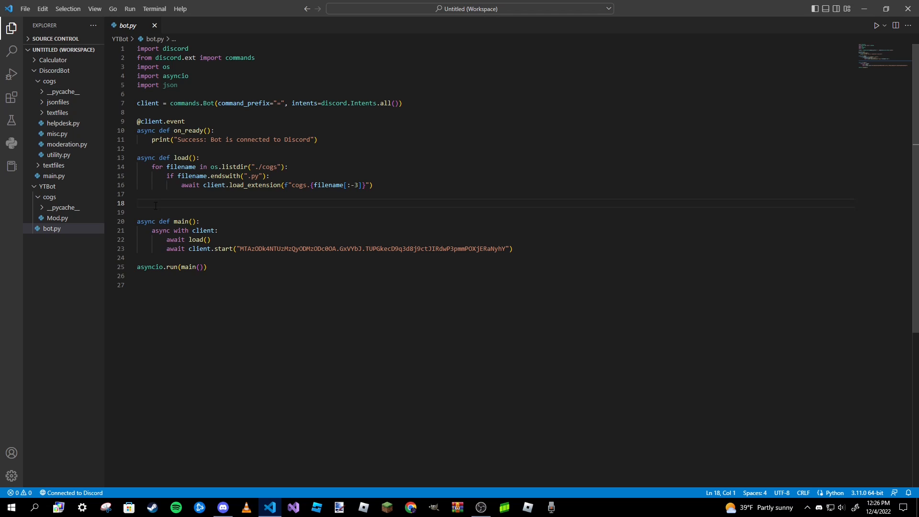
type("@client.even")
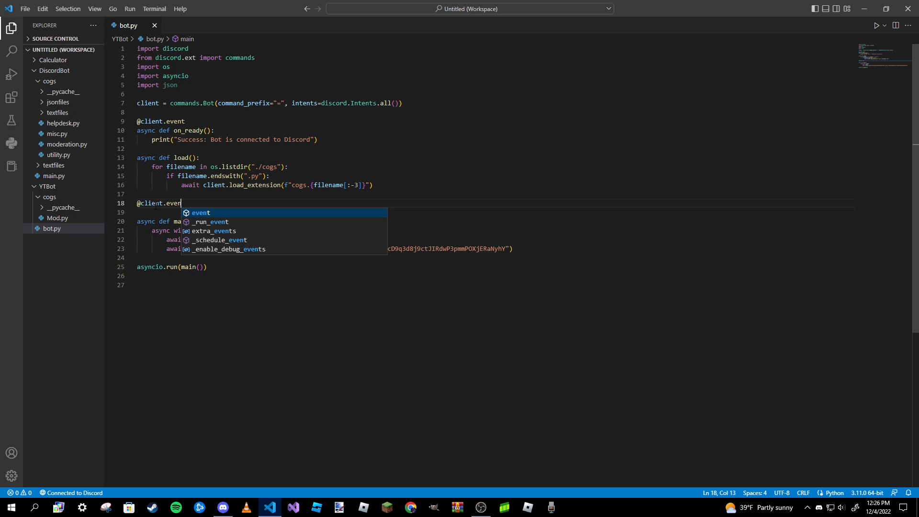
key("Enter")
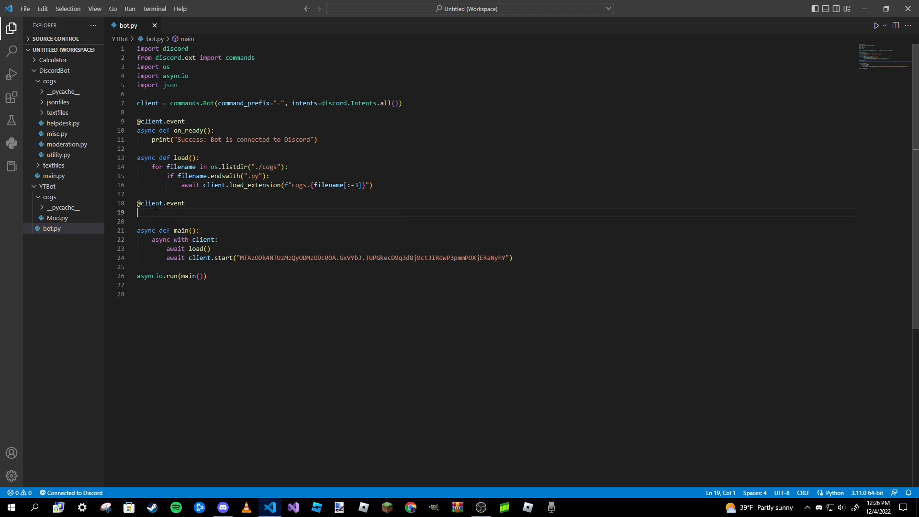
type("async def on")
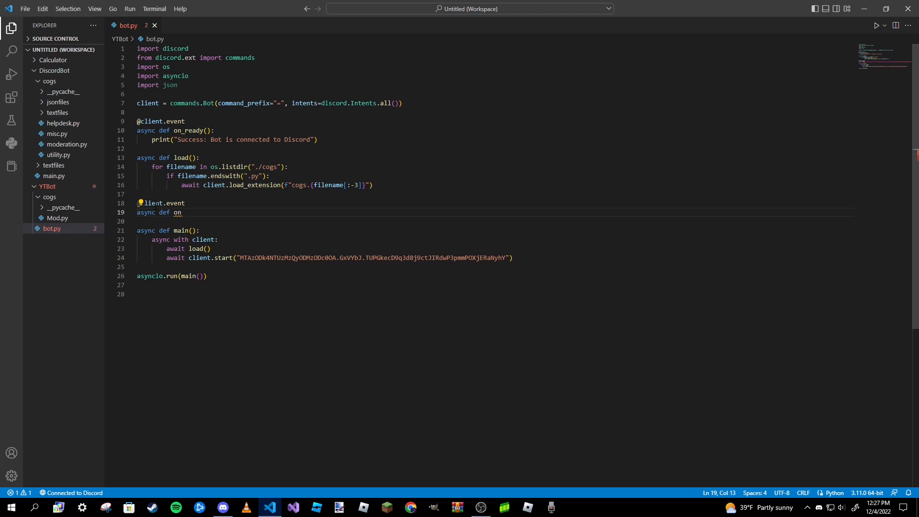
type("_co")
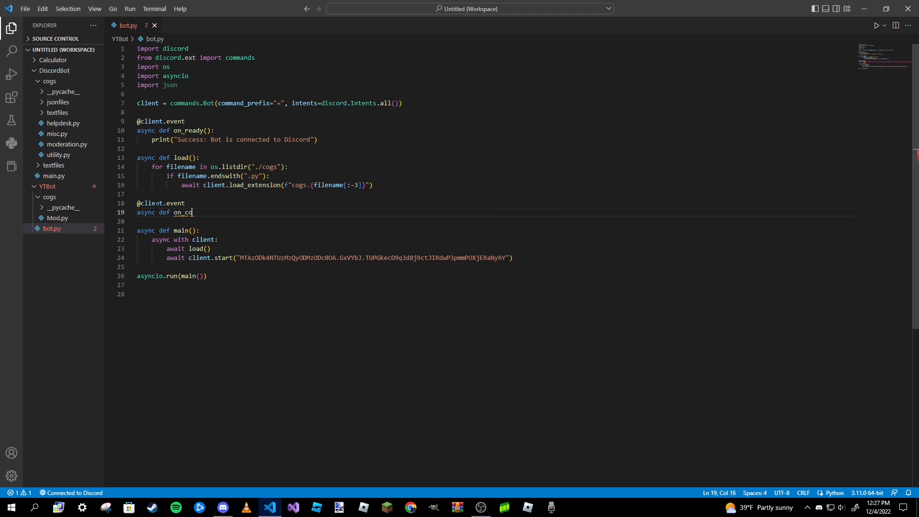
type("mmand")
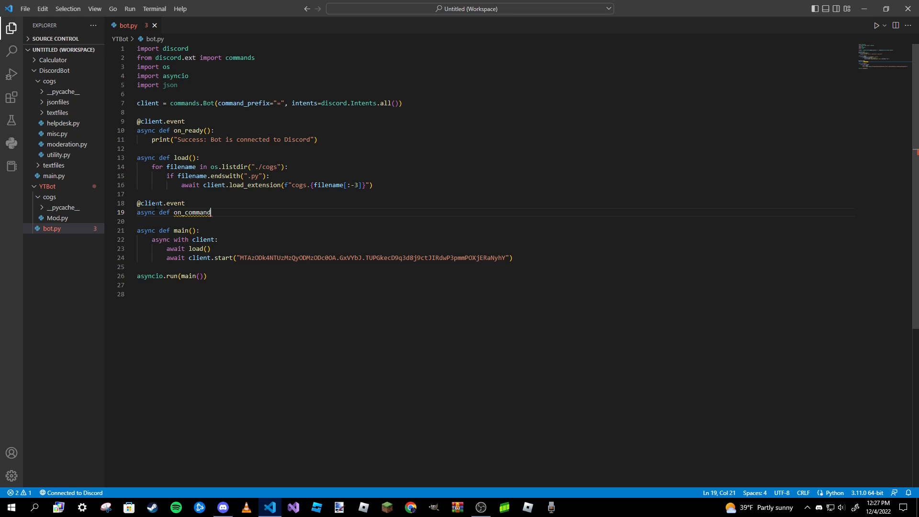
type("_error()")
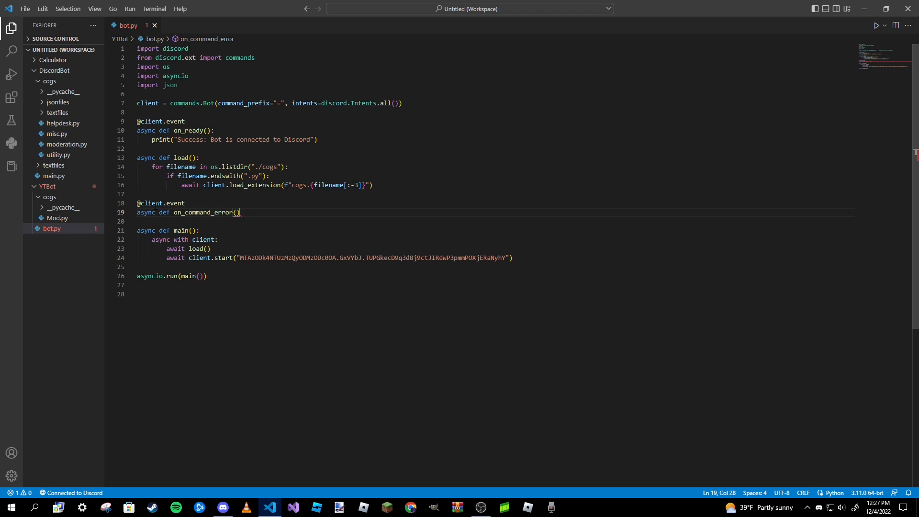
key("Enter")
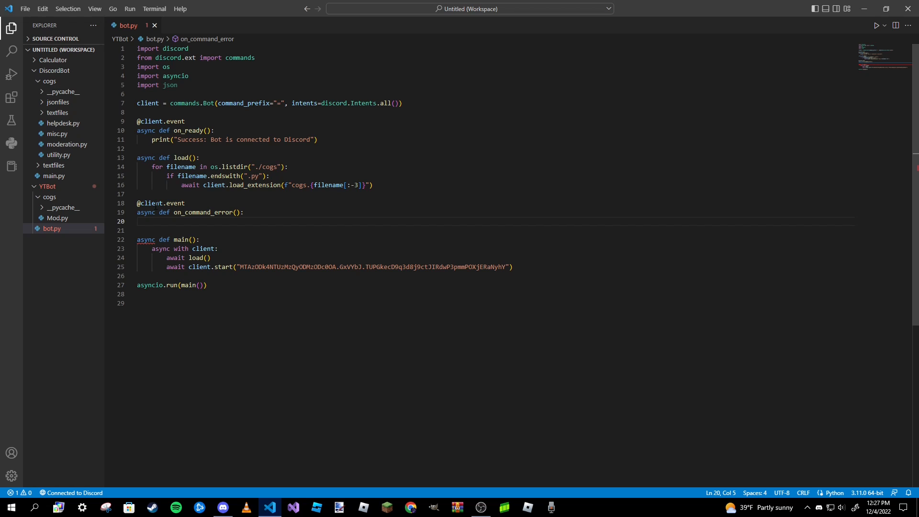
type("if isinstance")
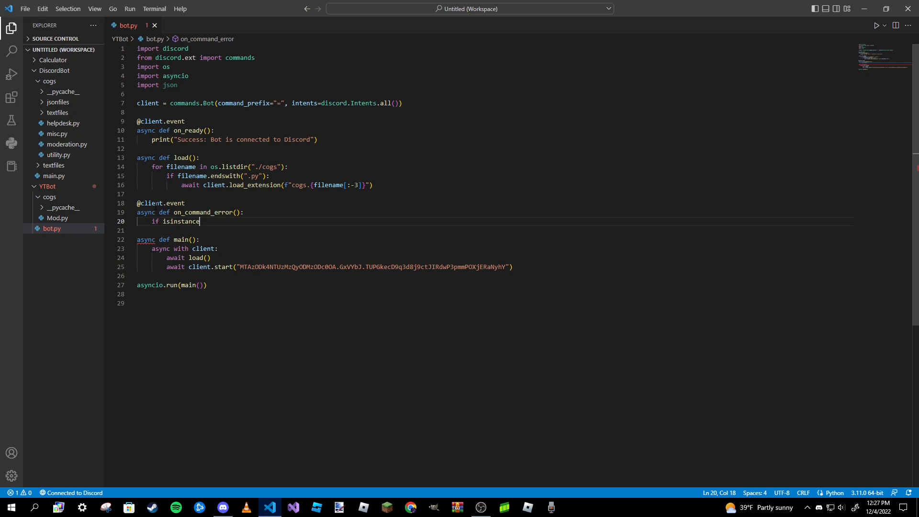
type("(error,")
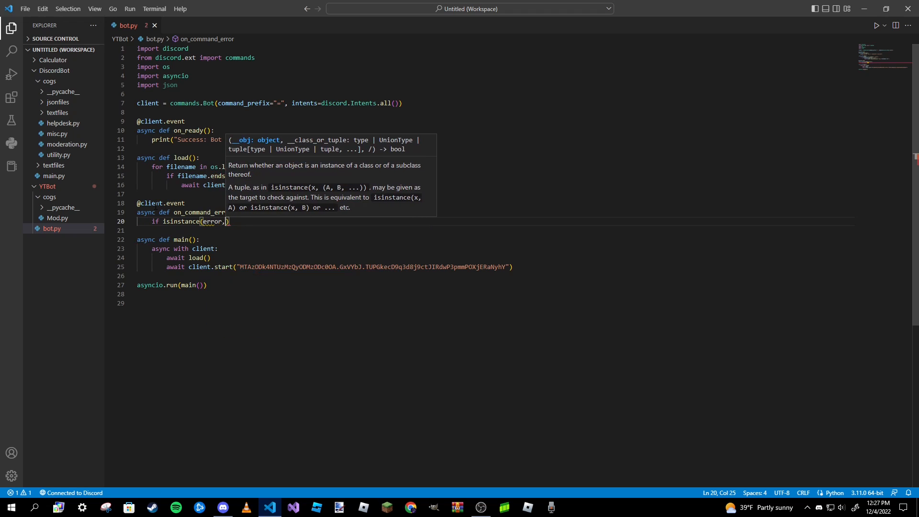
Step: Type commands.Missing as the exception class in the isinstance check
type("commands.")
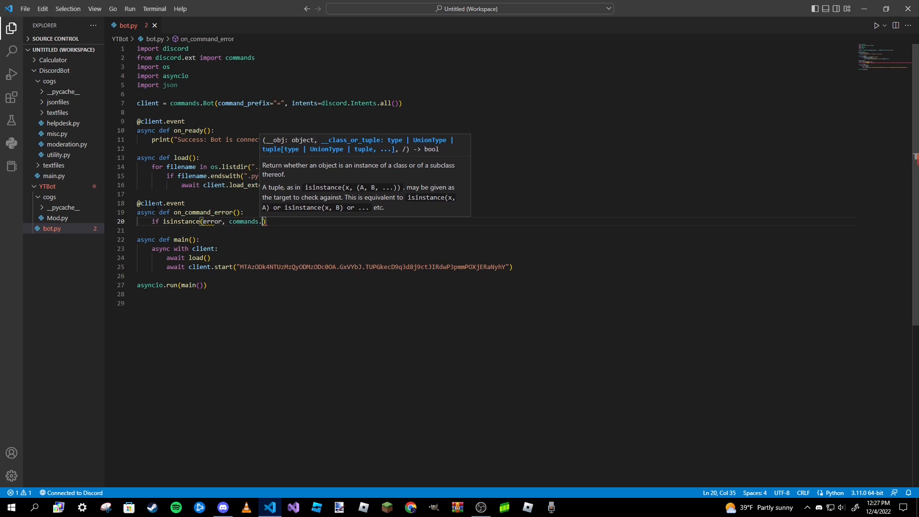
type(".")
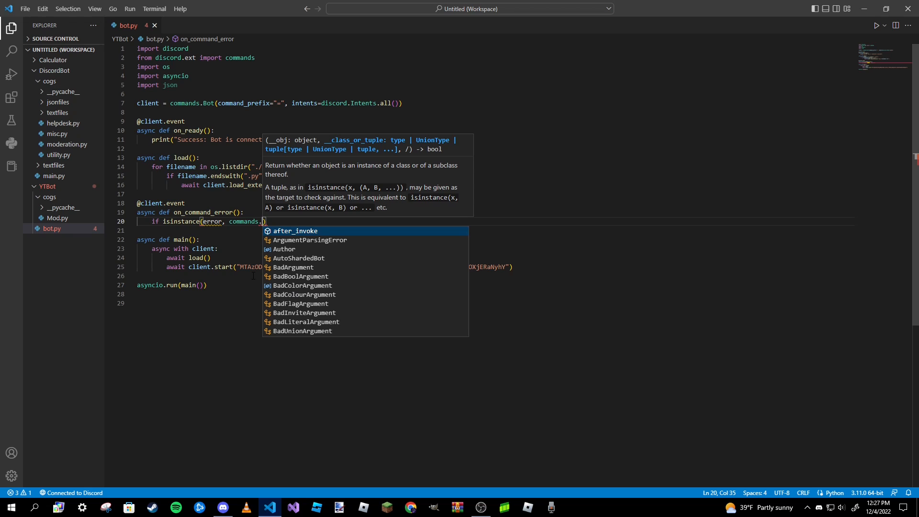
type("Missin")
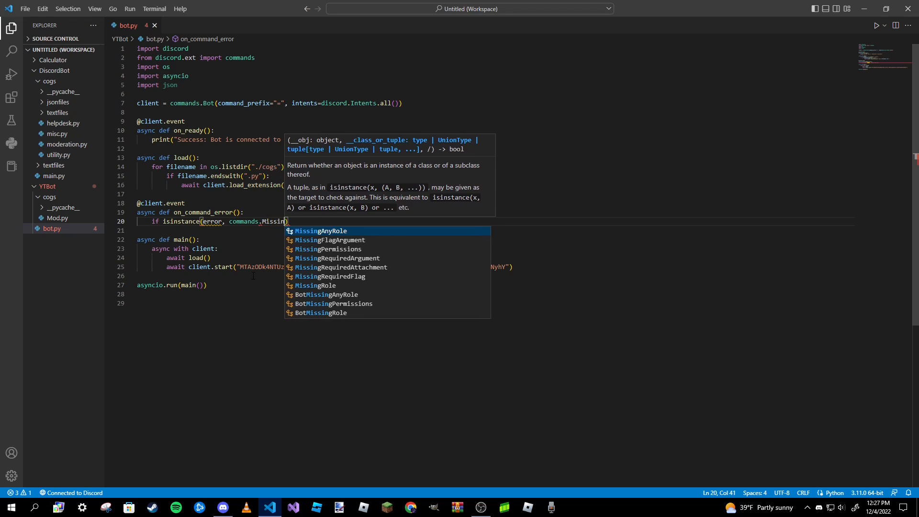
type("g")
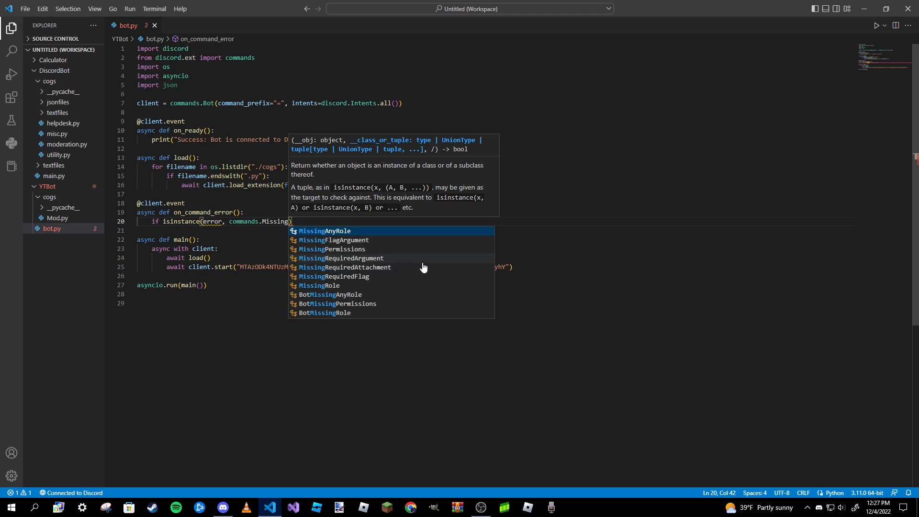
mouse_move(391, 265)
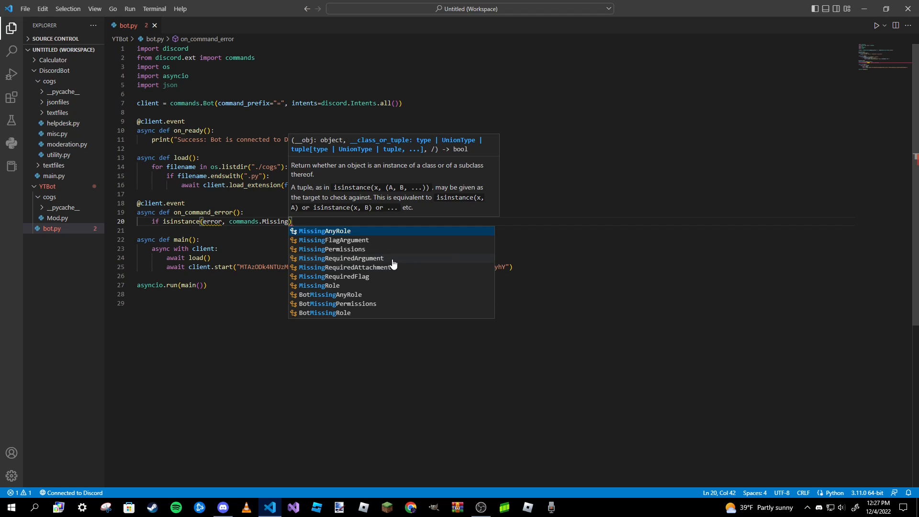
mouse_move(332, 262)
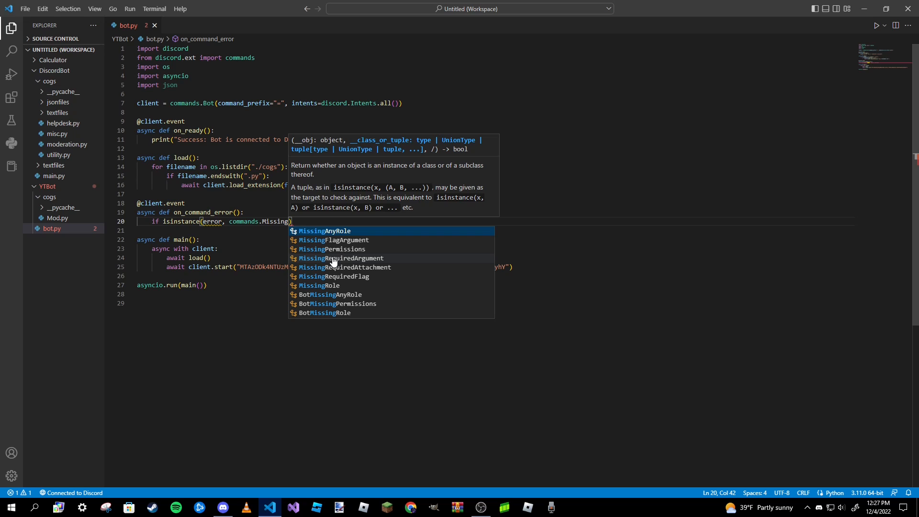
mouse_move(388, 265)
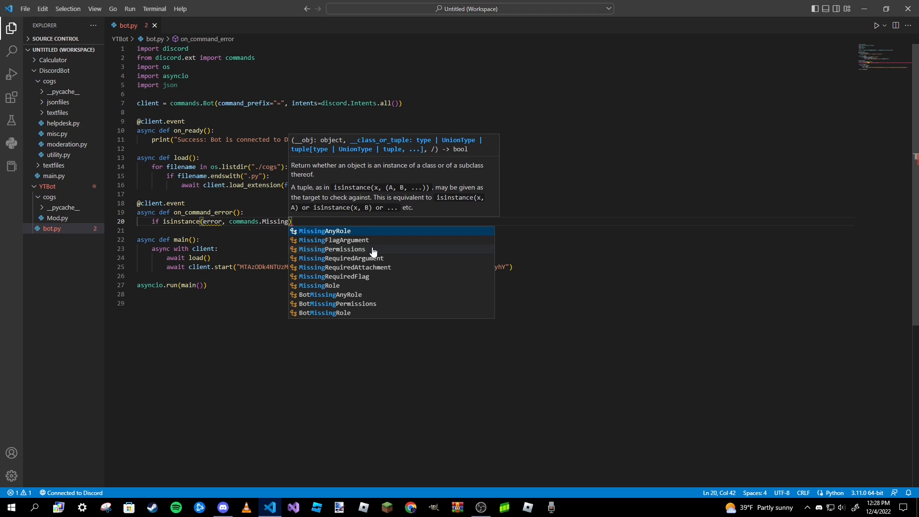
mouse_move(343, 256)
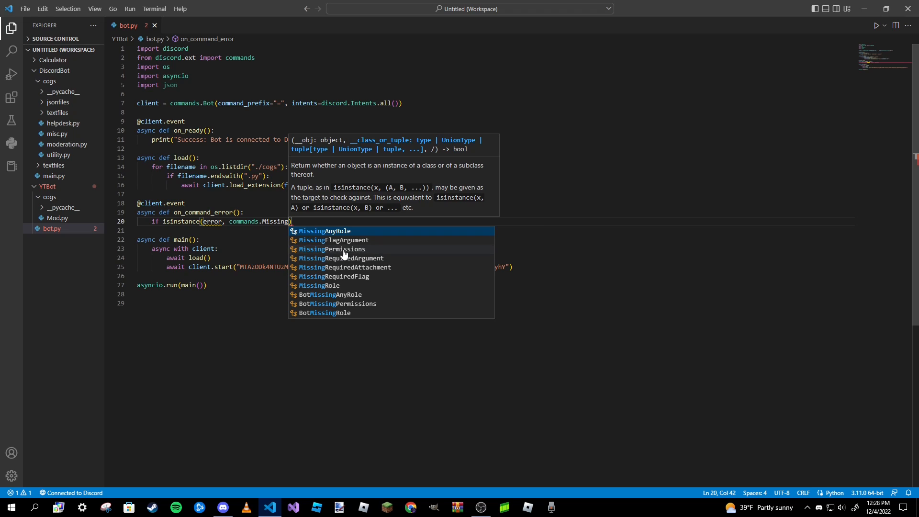
mouse_move(340, 258)
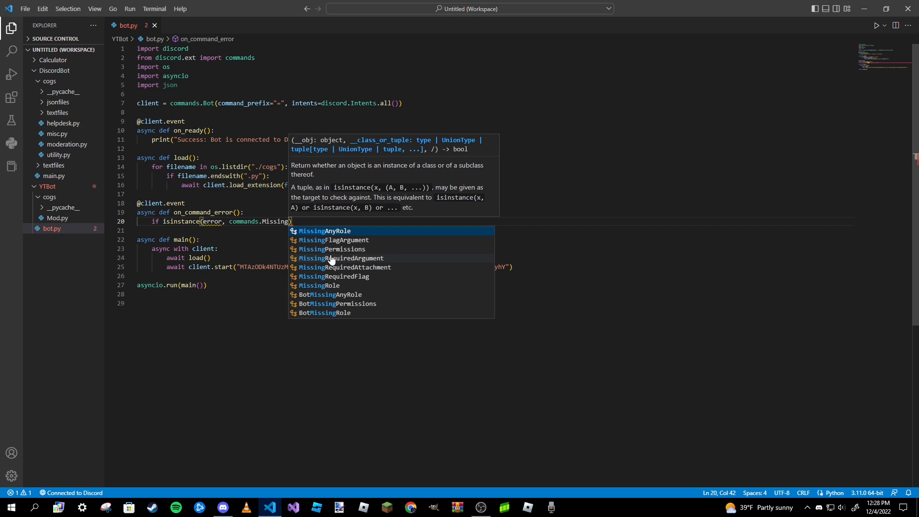
mouse_move(333, 260)
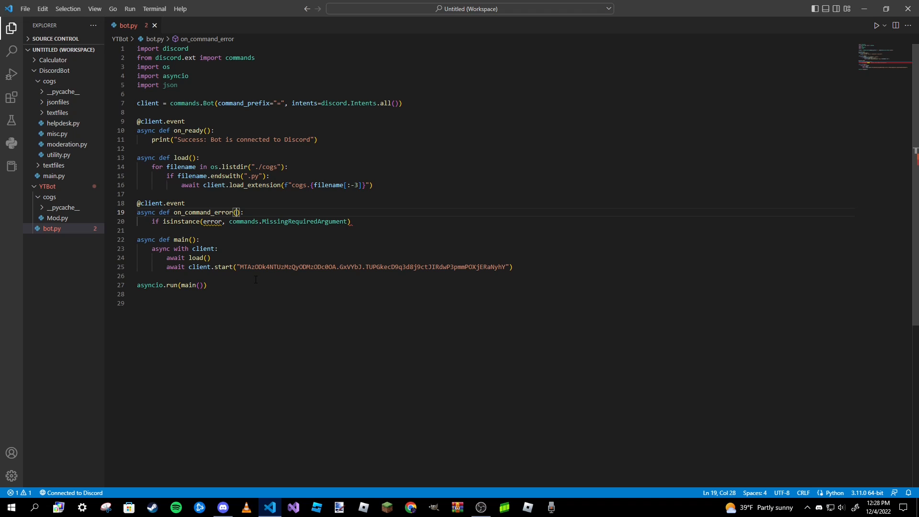
Step: Add ctx and error parameters and finish the isinstance line with a colon
type("error")
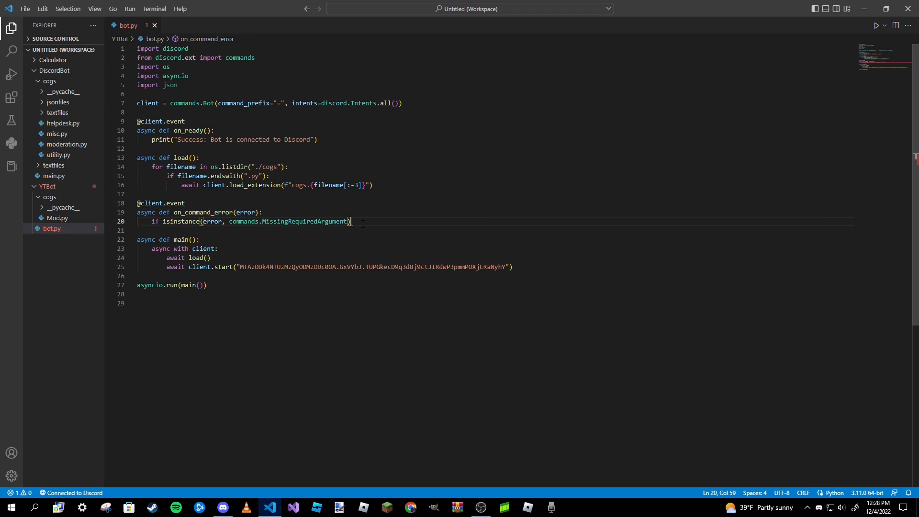
type(":")
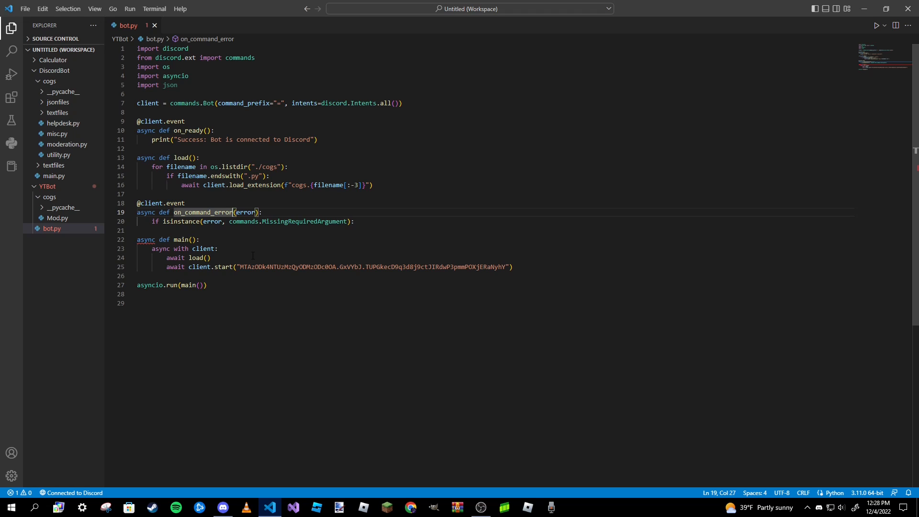
type("ctx,")
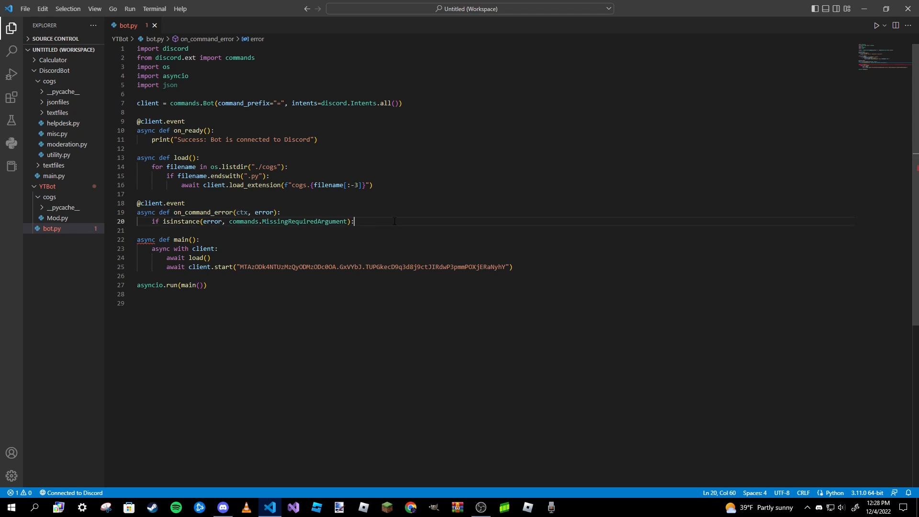
key("Enter")
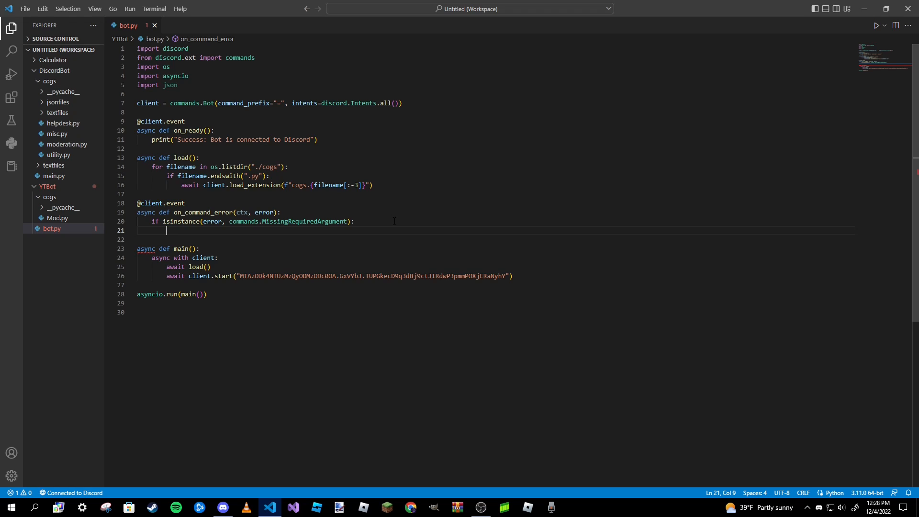
Step: Await ctx.send with 'Error: Missing Required Arguments. Are you sure you provided __all__ required arguments'
type("await ctx.s")
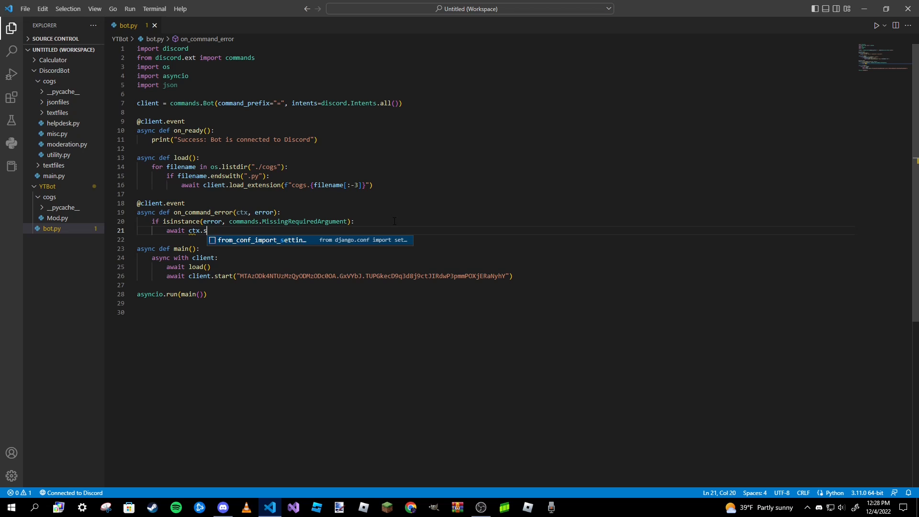
type("end(\"\")")
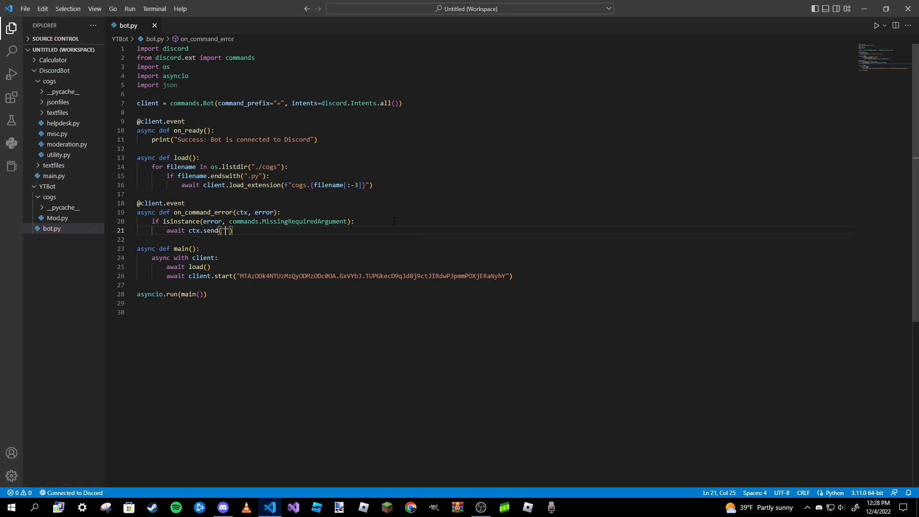
type("Missing Required Ar")
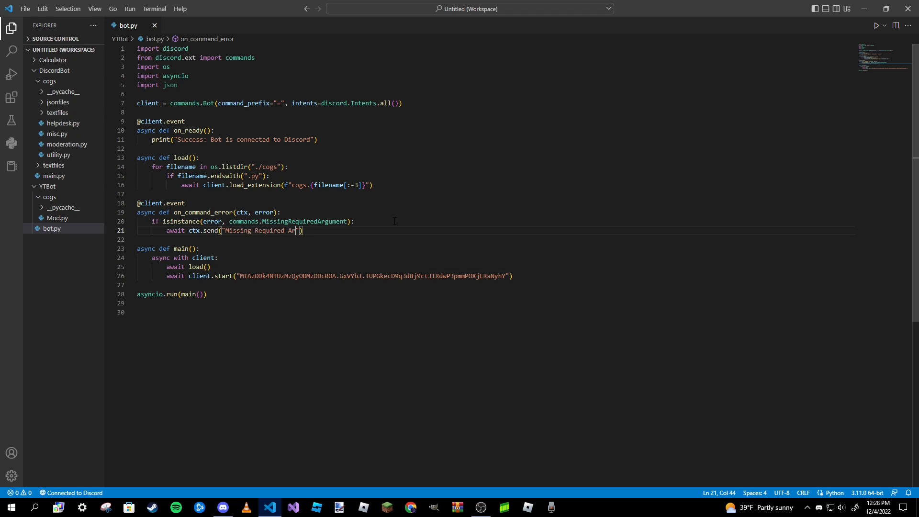
type("guments")
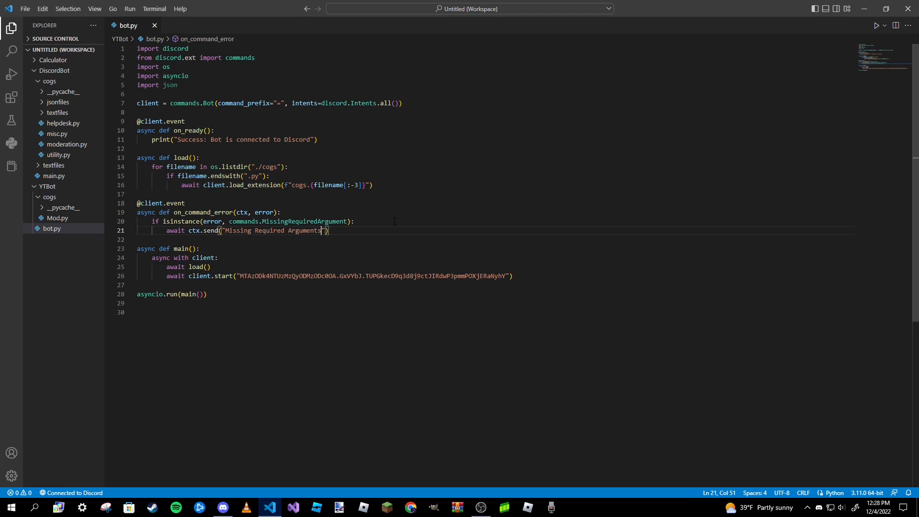
type(".")
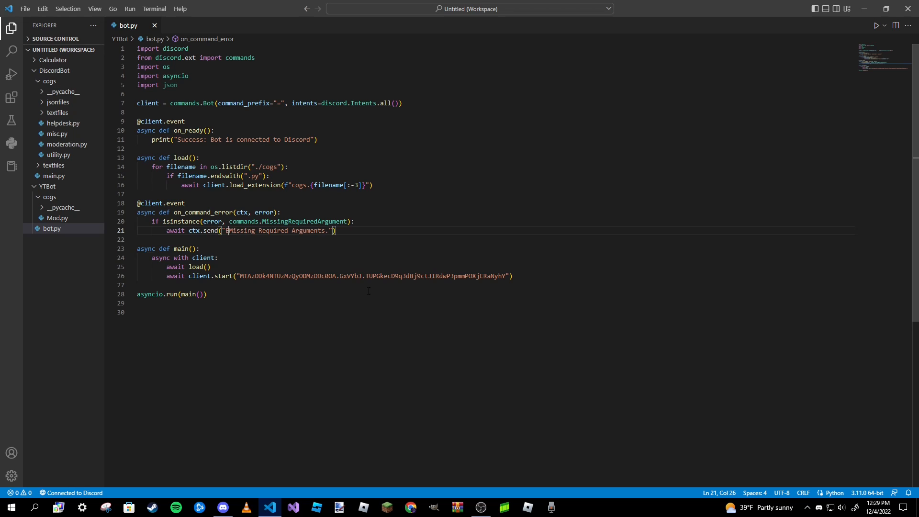
type("Error:")
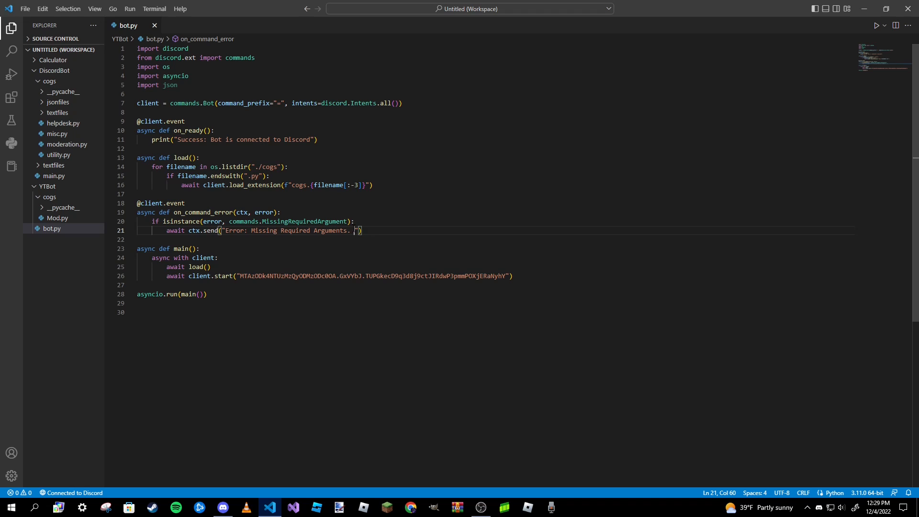
type("Are youy")
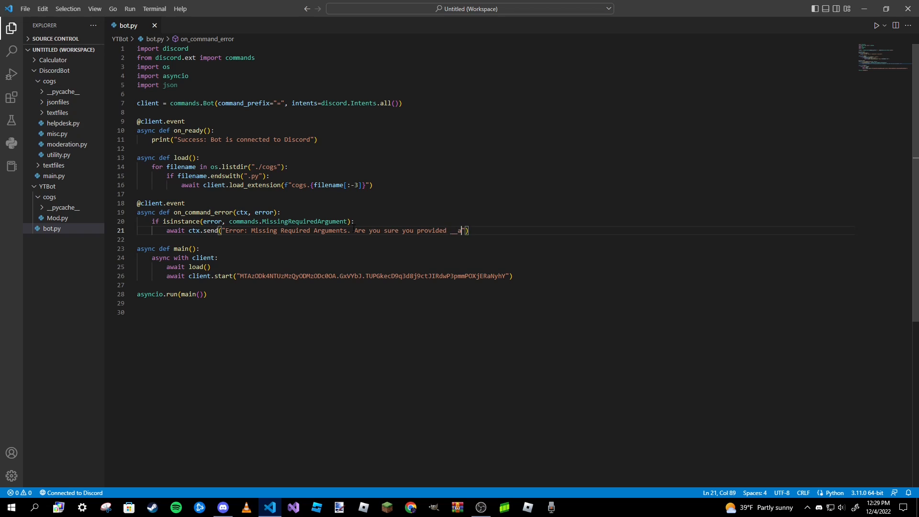
type("ll__ missi")
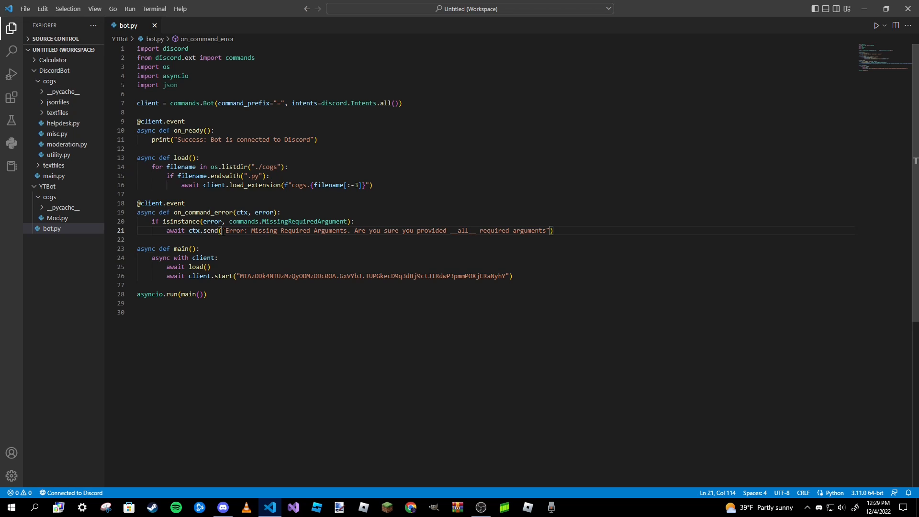
Step: Delete the duplicated MissingPermissions check and run bot.py until it connects to Discord
double_click(305, 222)
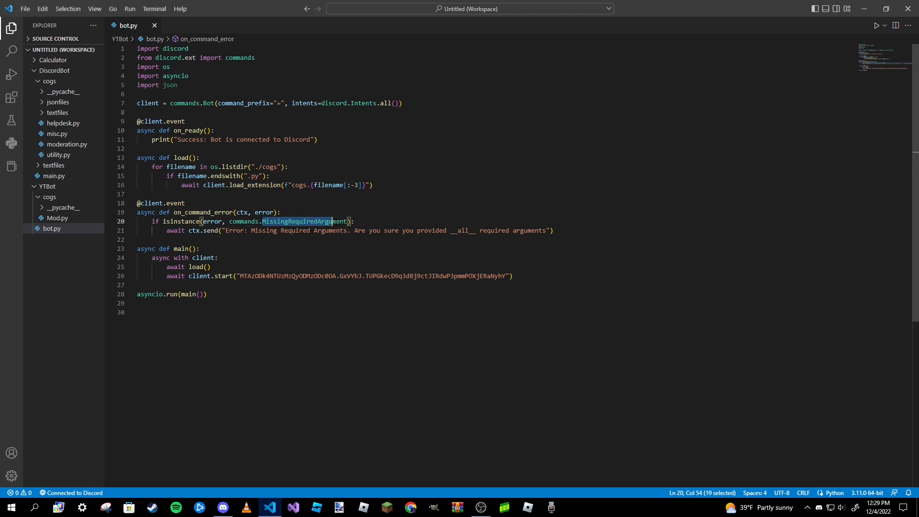
left_click(551, 230)
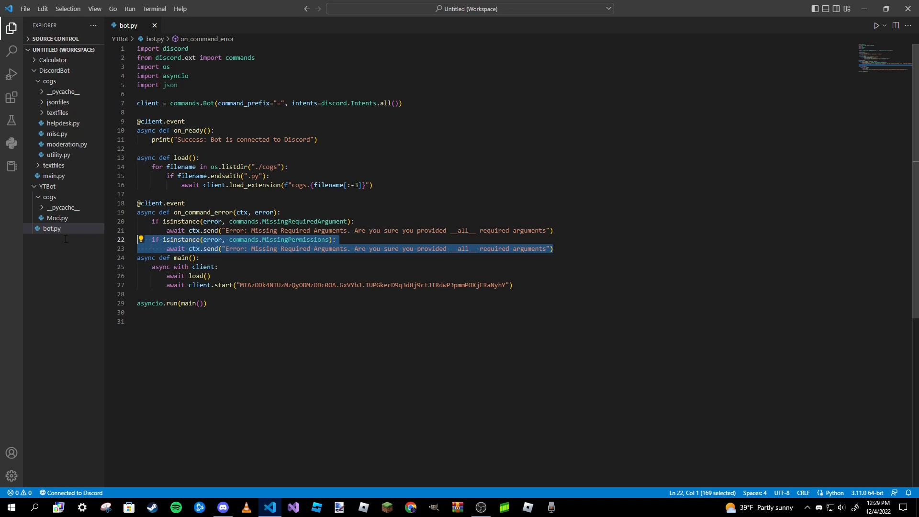
key("Delete")
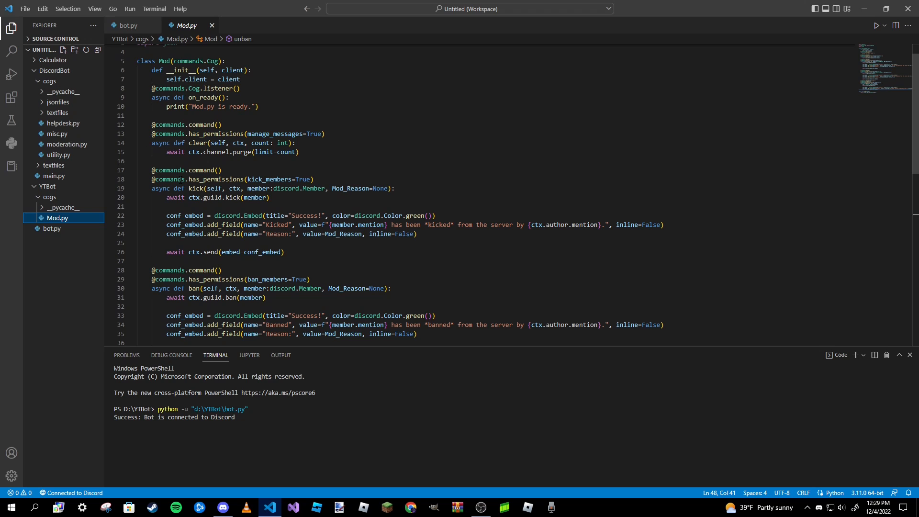
scroll("down", 3)
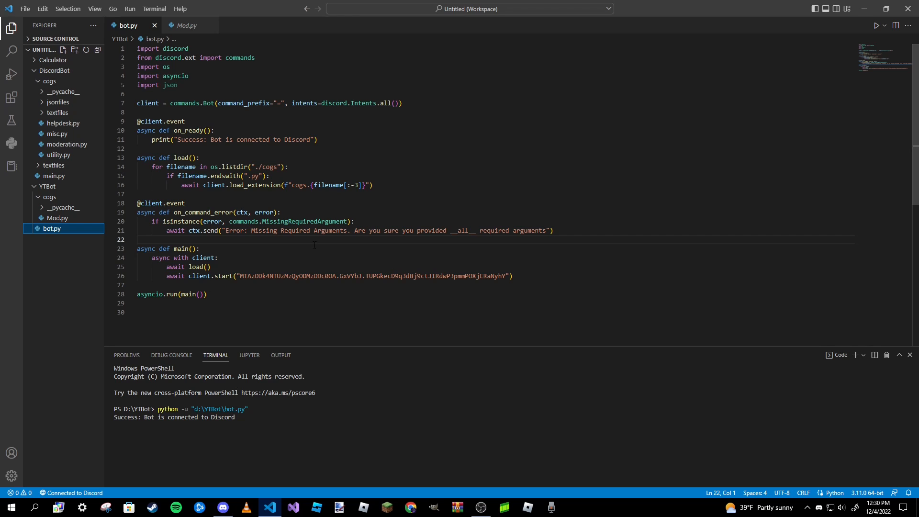
left_click(221, 507)
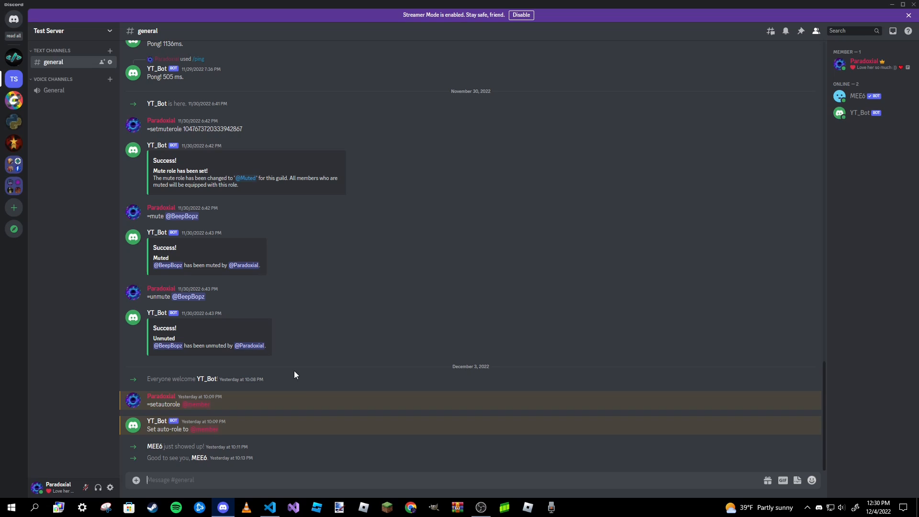
mouse_move(302, 397)
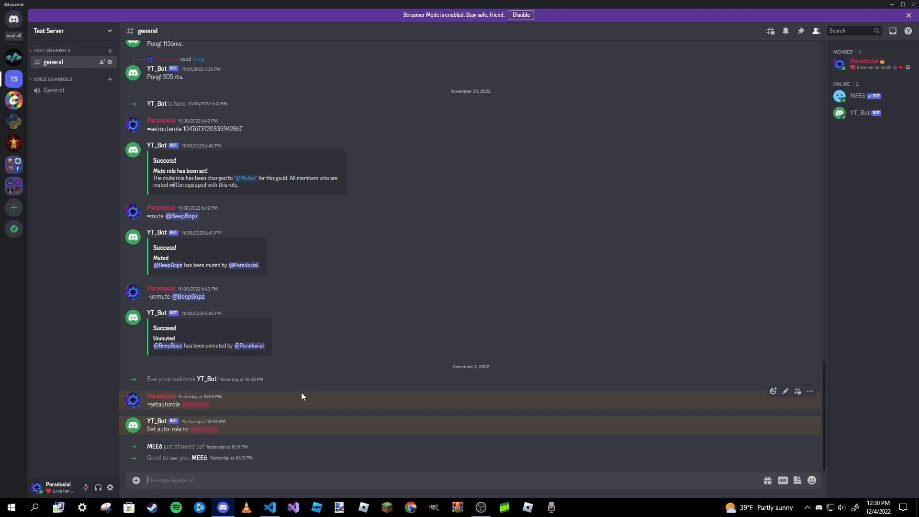
Step: Send =clear with no message count in the #general channel
type("=clear")
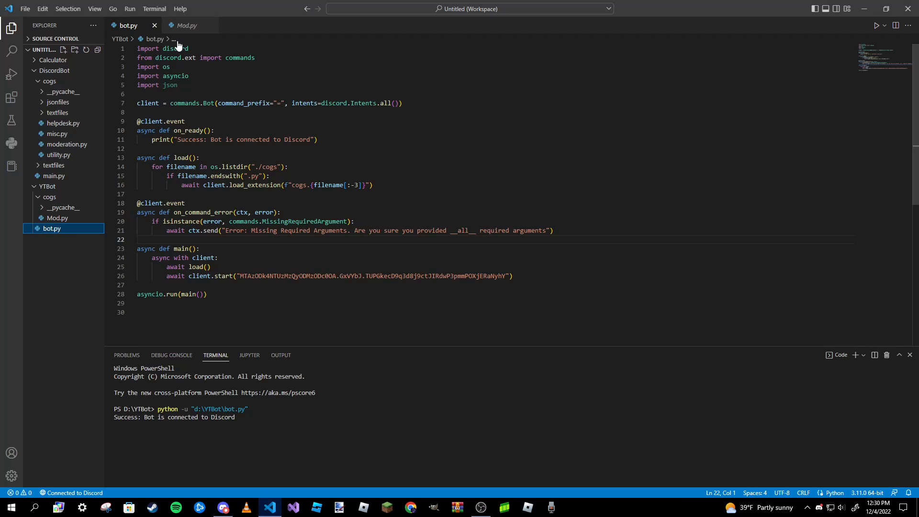
Step: Glance at Mod.py, then read the bot's 'Missing Required Arguments' reply in Discord
left_click(186, 25)
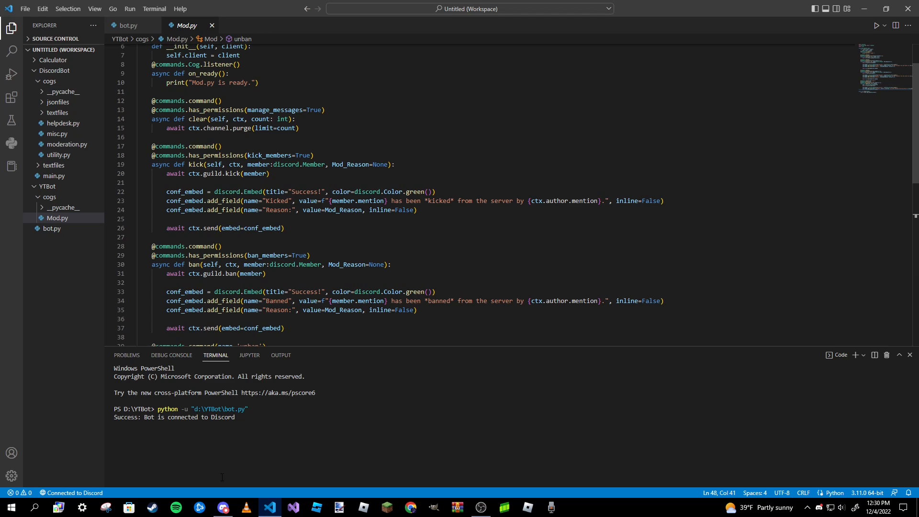
left_click(222, 507)
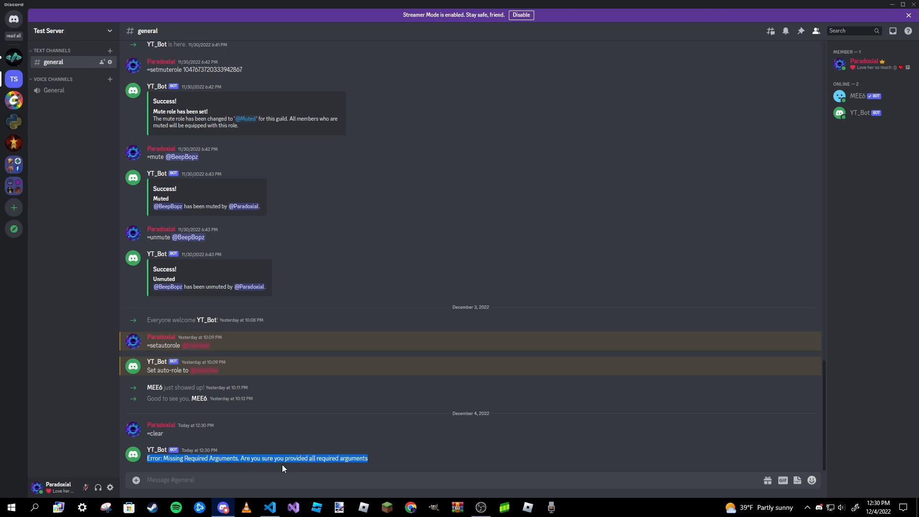
mouse_move(371, 464)
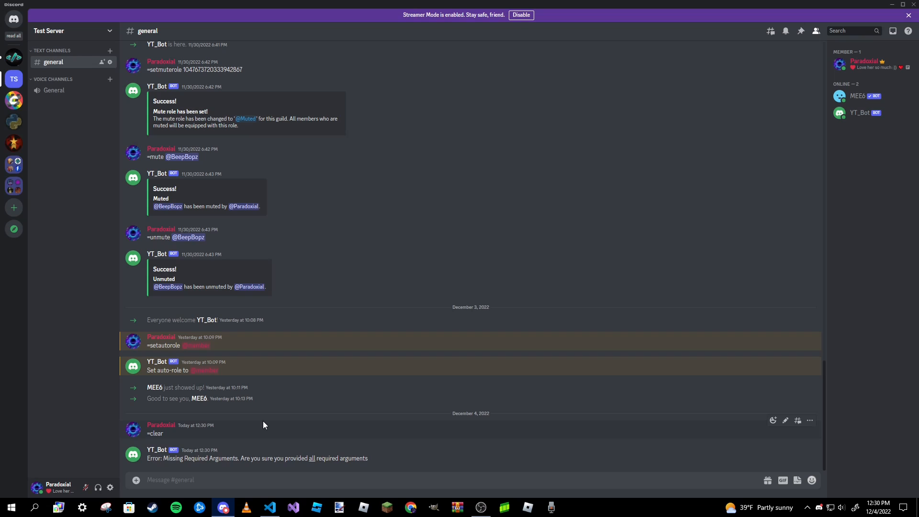
mouse_move(222, 432)
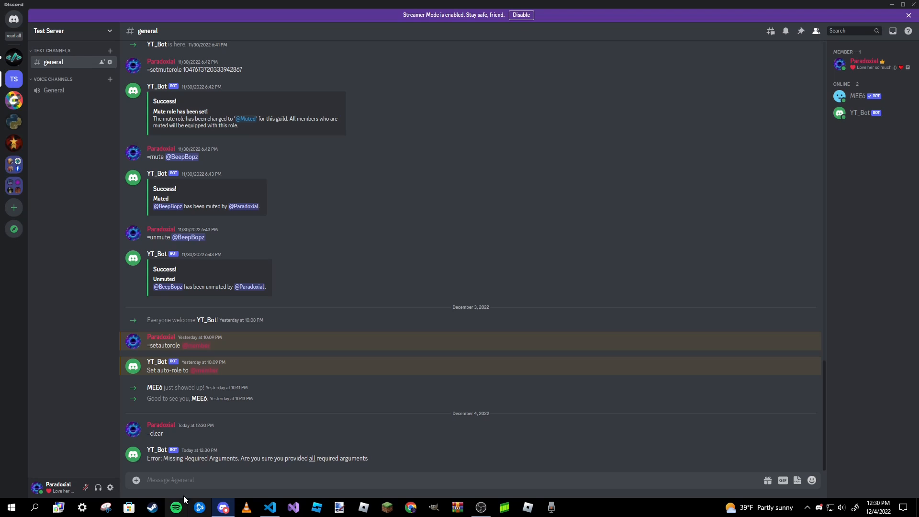
mouse_move(361, 441)
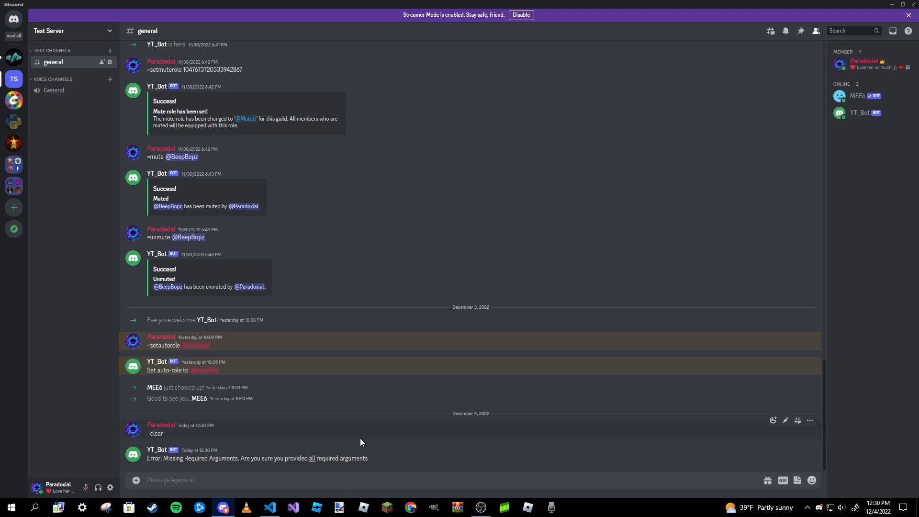
mouse_move(373, 325)
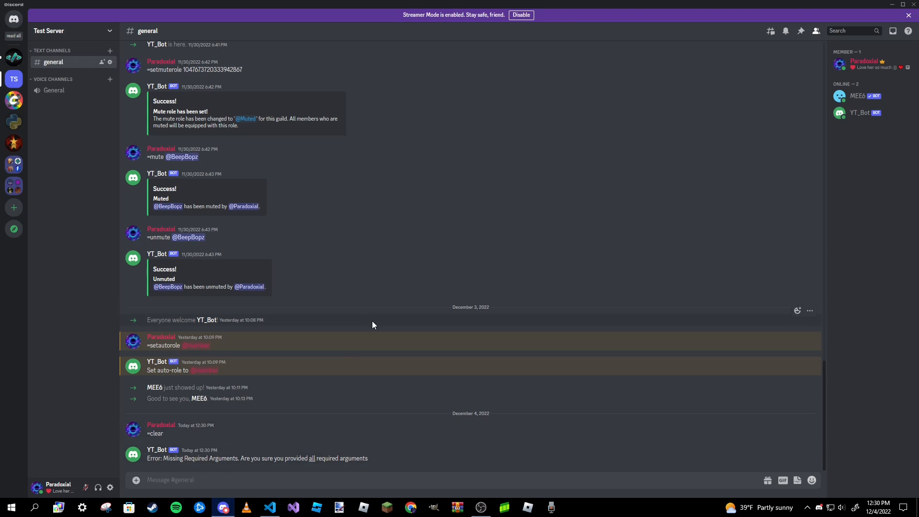
mouse_move(270, 507)
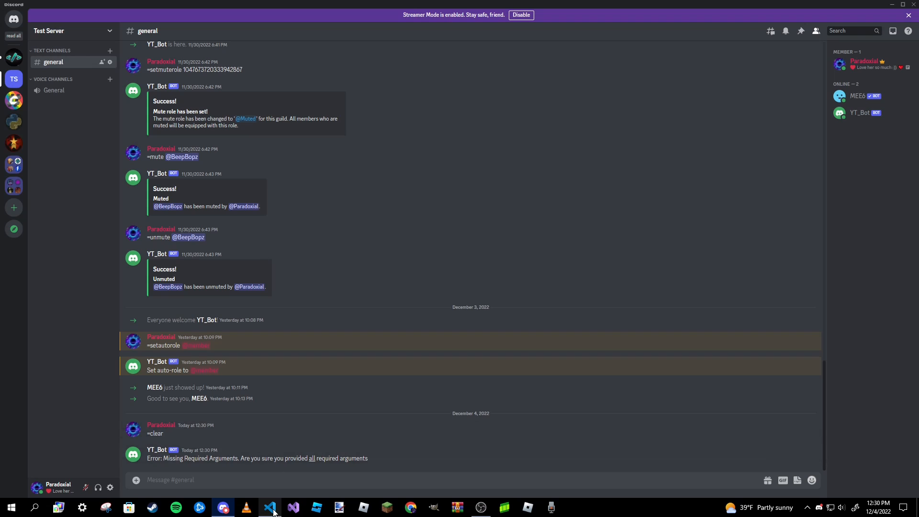
Step: Recheck bot.py's global error handler in VS Code, then return to Discord
left_click(269, 507)
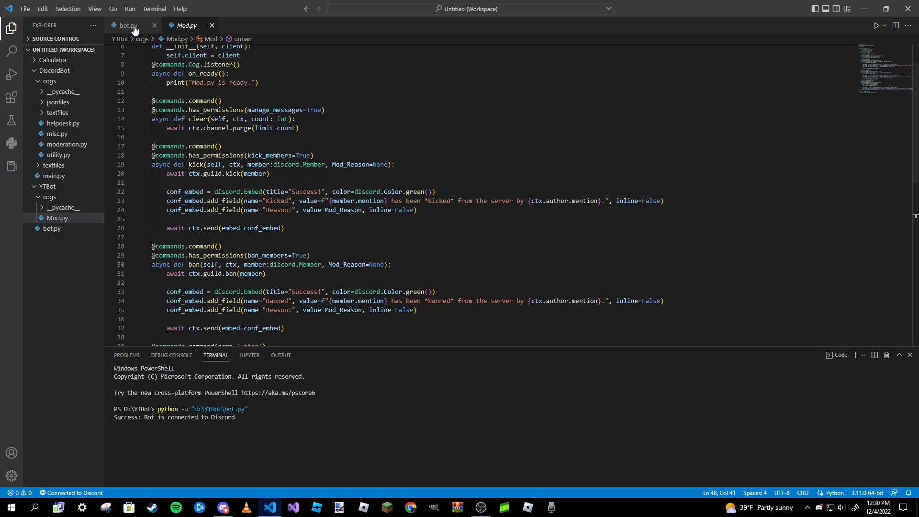
left_click(126, 26)
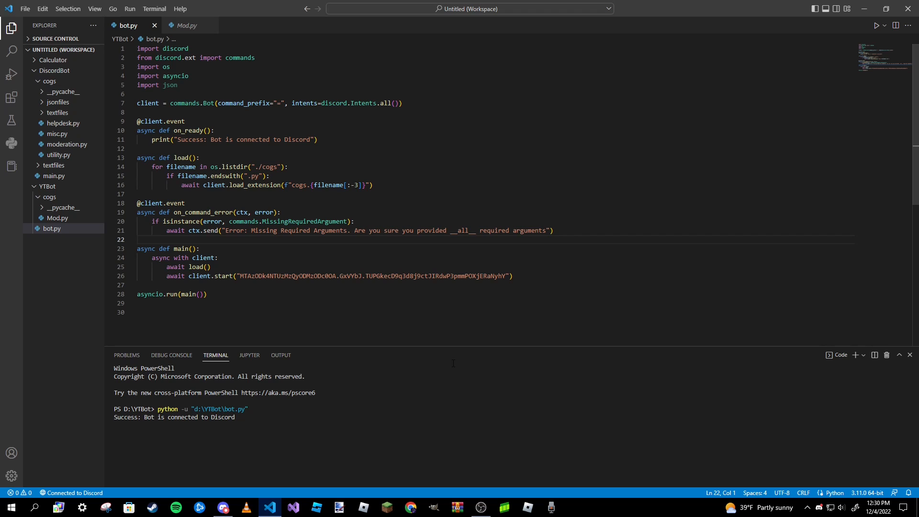
right_click(222, 507)
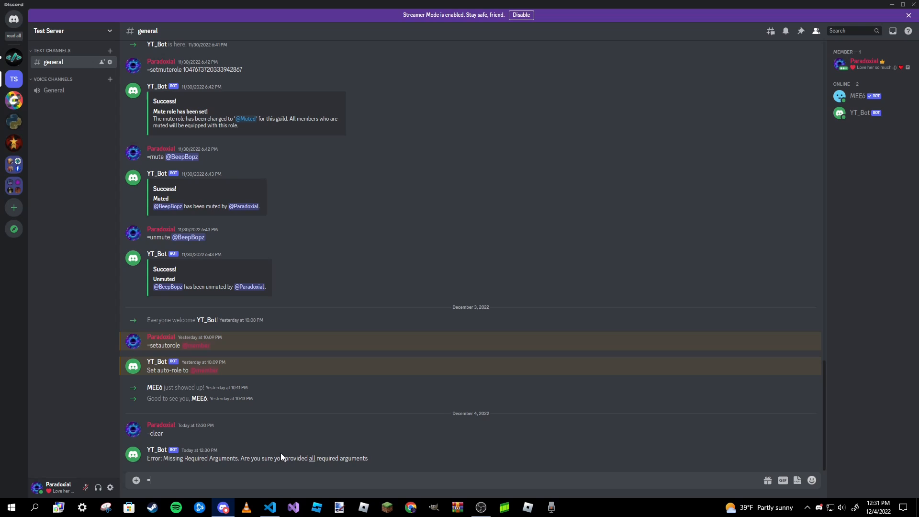
Step: Send a =clear command in #general to remove the test messages
type("clear")
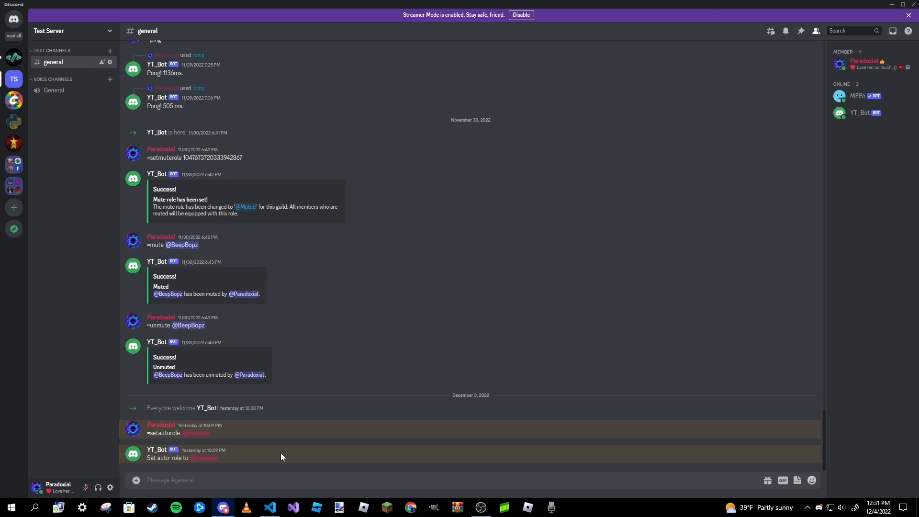
mouse_move(316, 508)
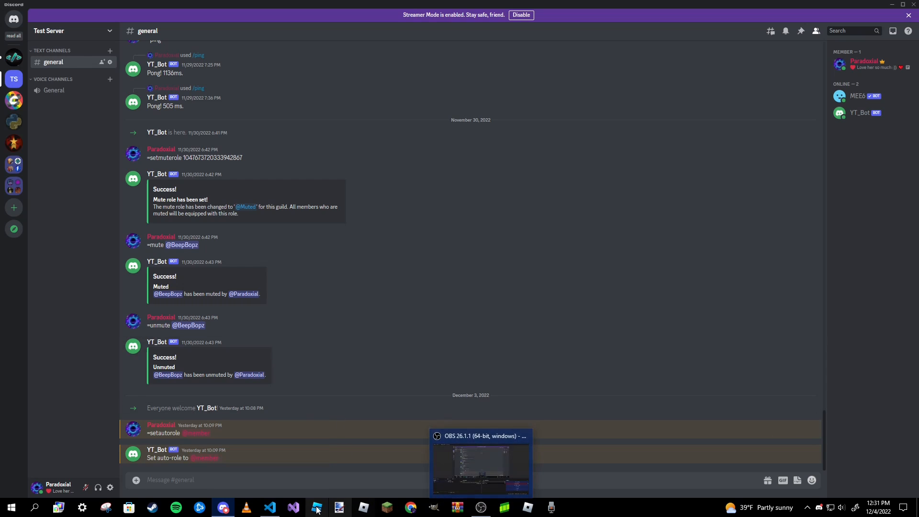
left_click(269, 508)
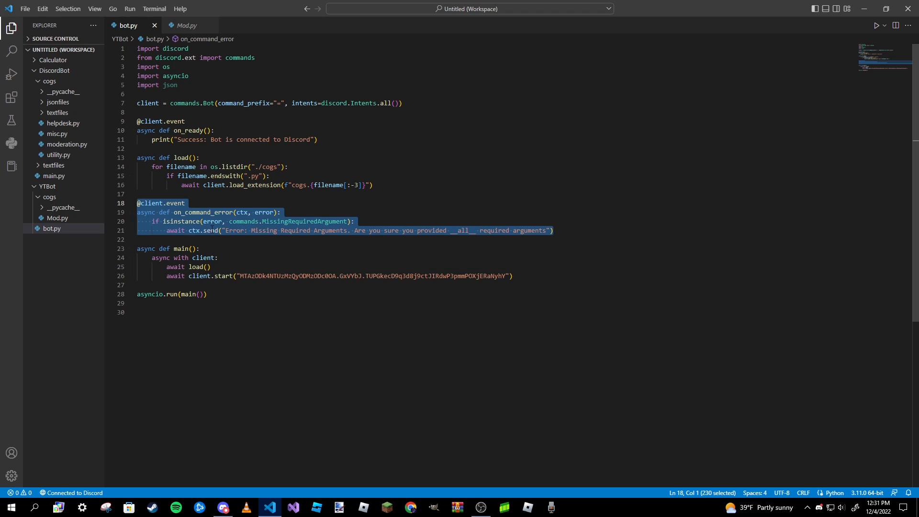
Step: Delete the on_command_error block on lines 18–21 and its leftover blank line
key("Delete")
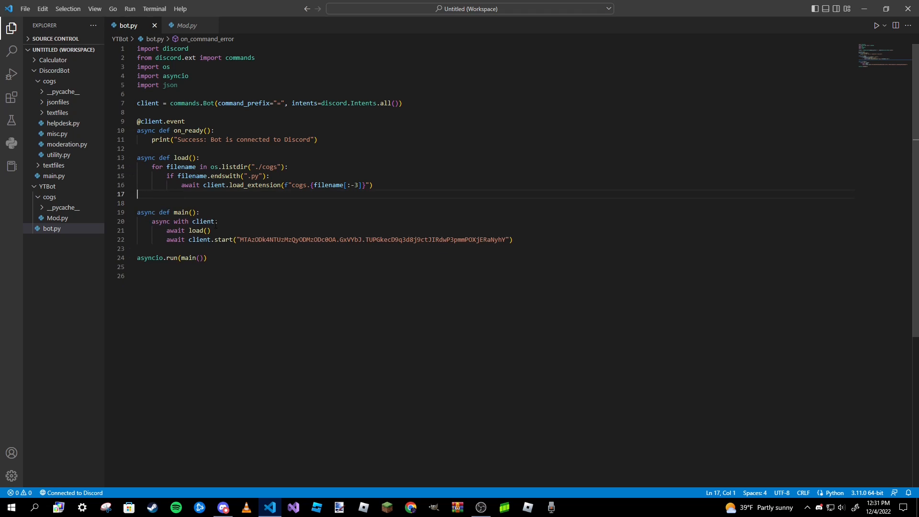
key("Backspace")
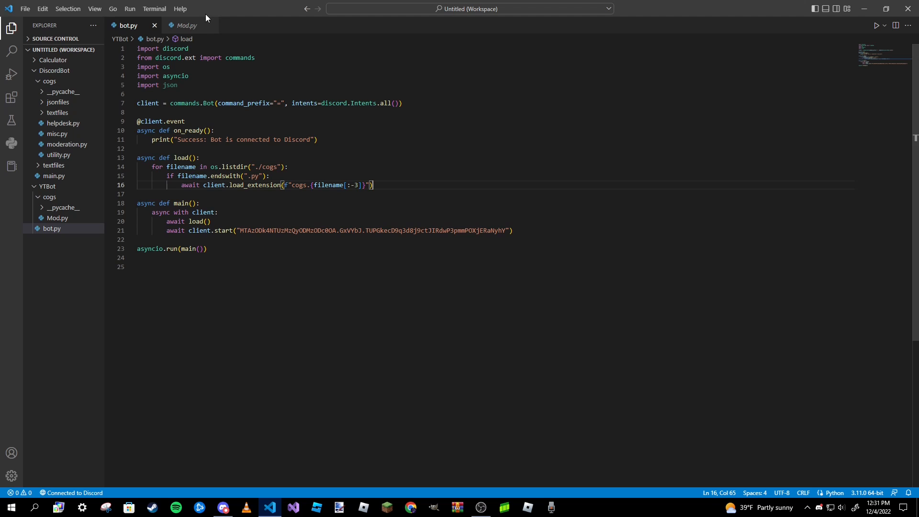
mouse_move(186, 25)
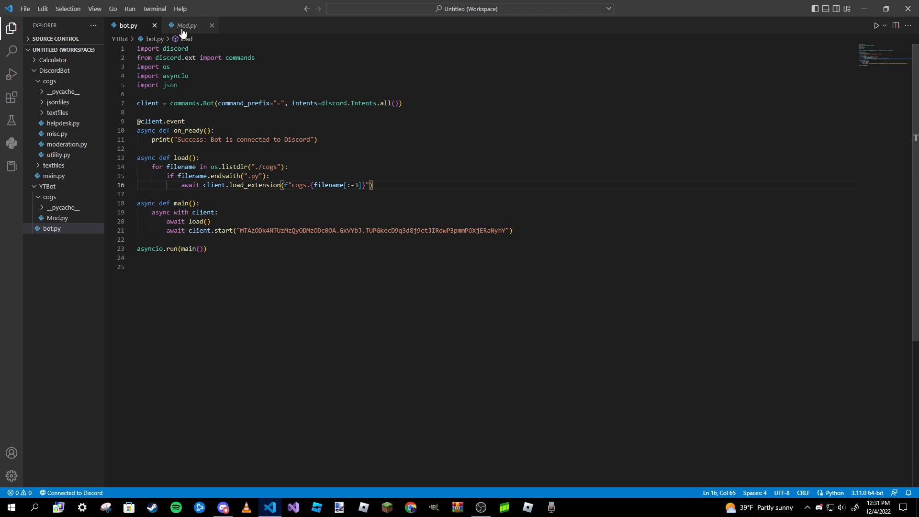
Step: Switch to Mod.py and insert blank lines between the unban command and setup
left_click(186, 25)
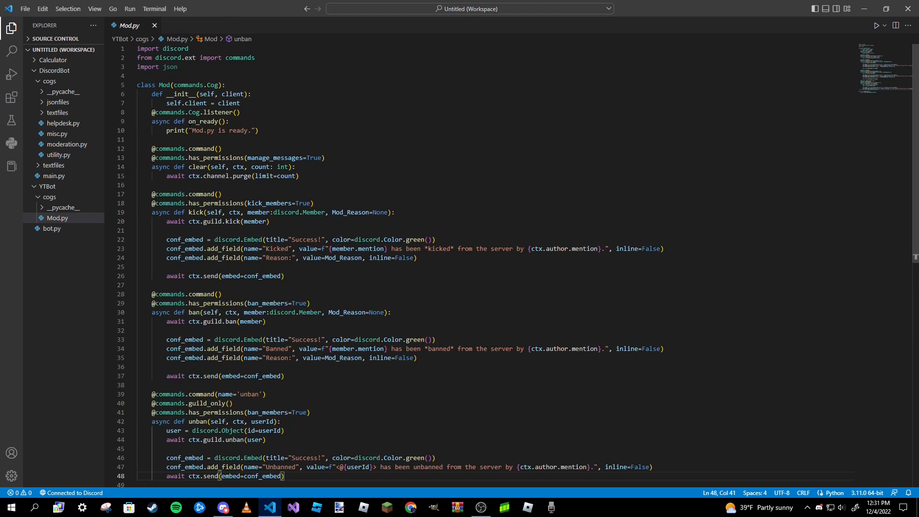
scroll("down", 3)
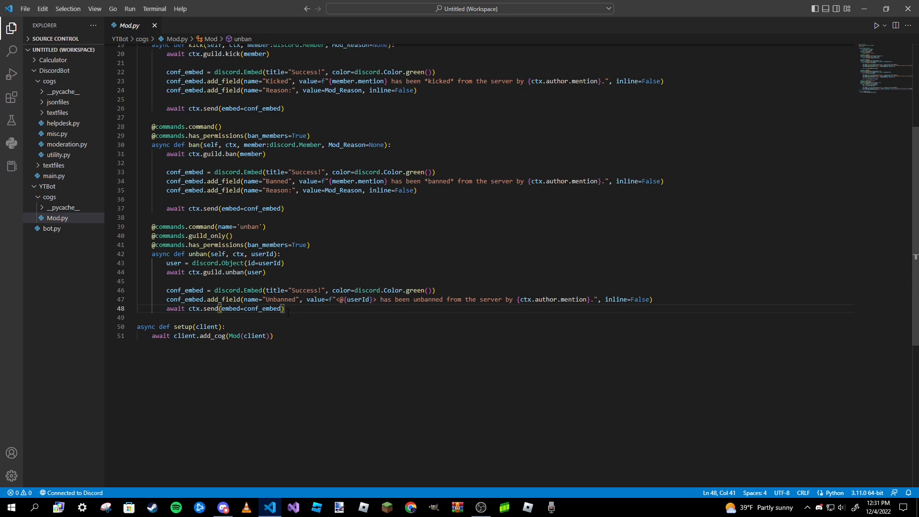
key("Enter")
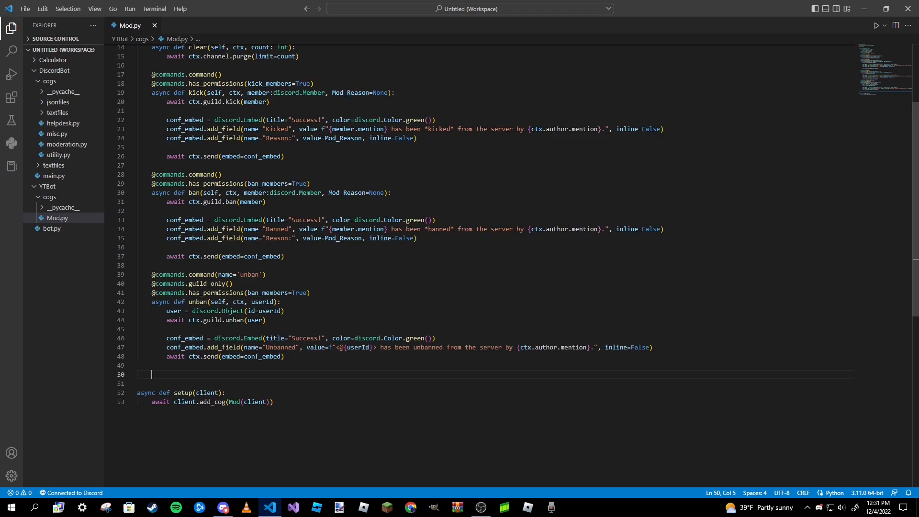
scroll("down", 3)
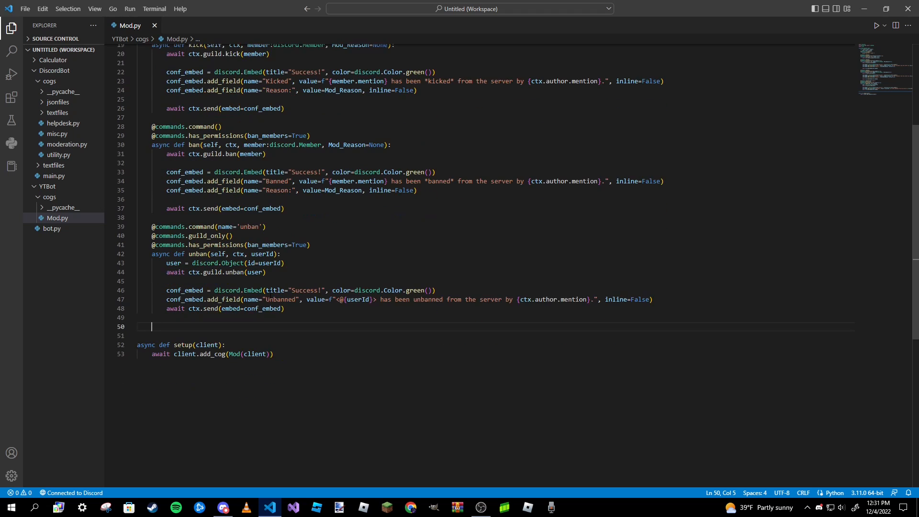
type("@clear.")
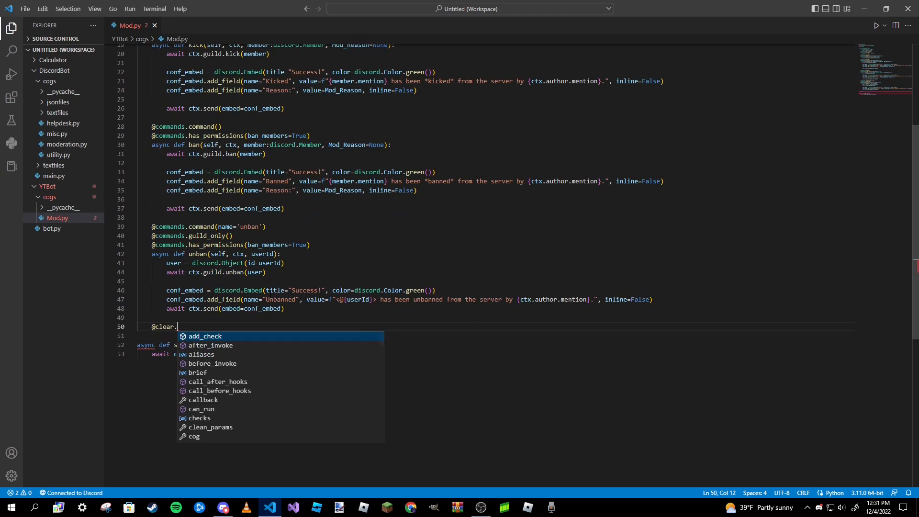
type("error")
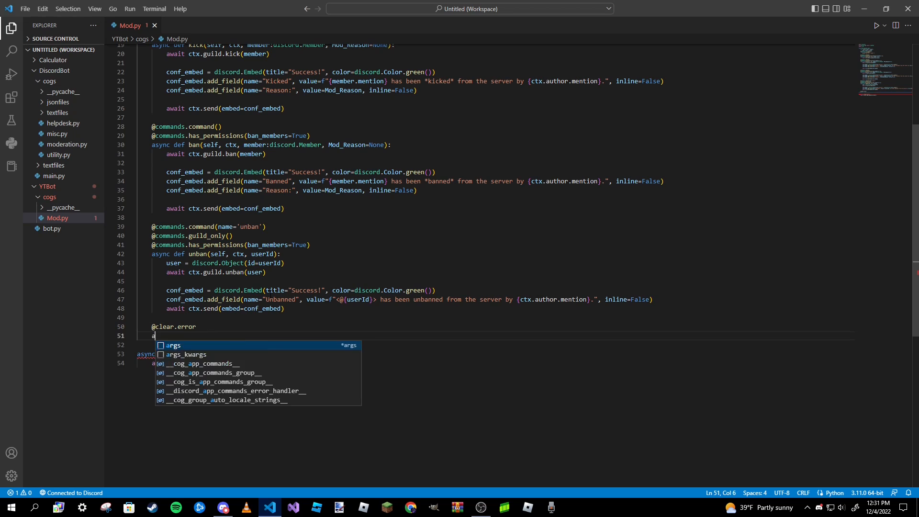
type("sync def clea")
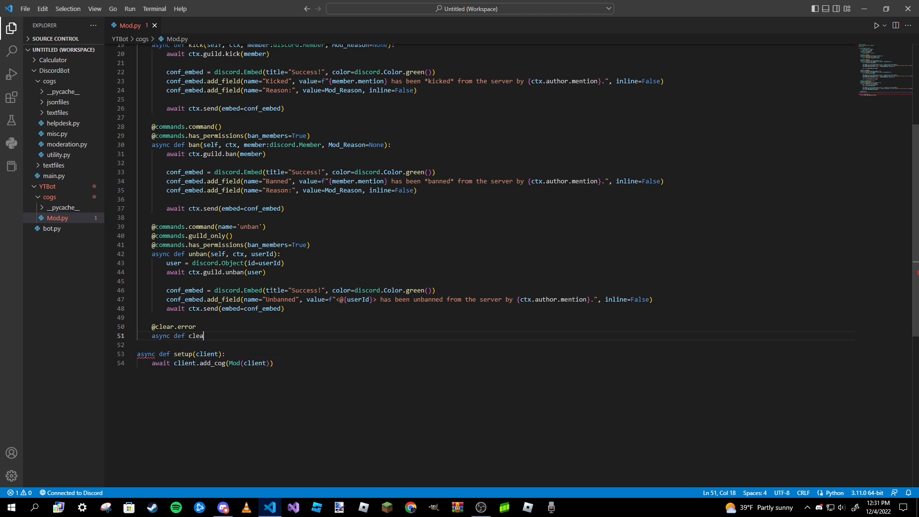
type("r_error")
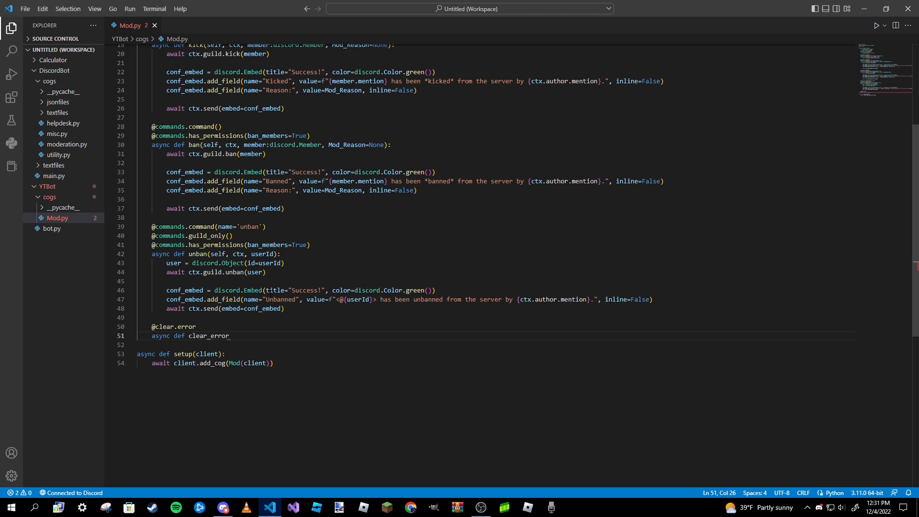
type("(self)")
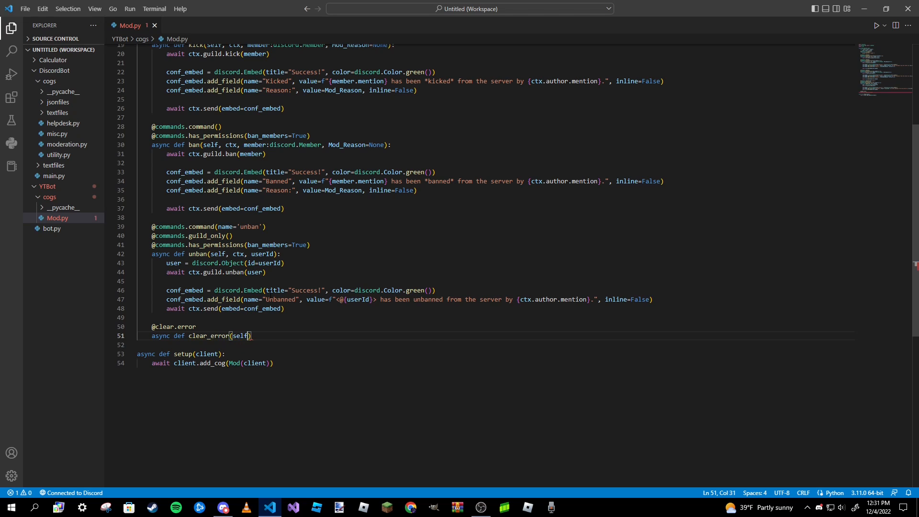
type(",")
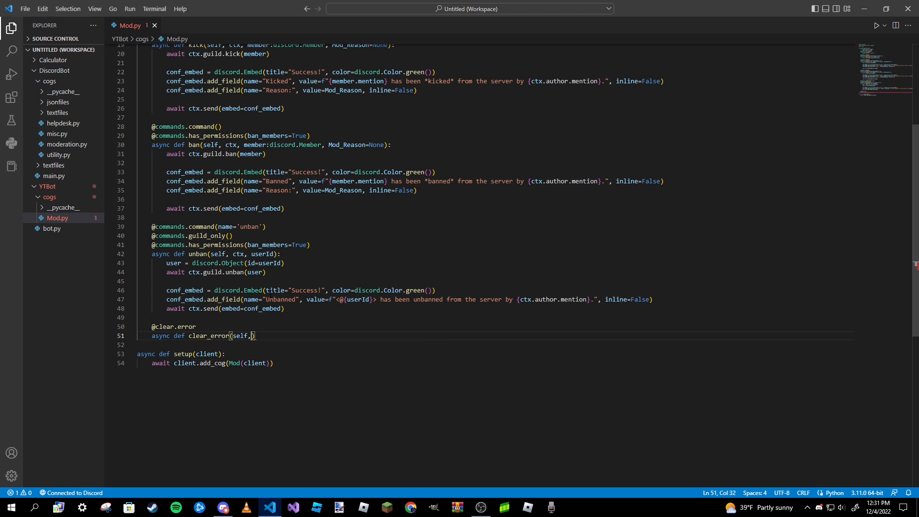
type("ctx,")
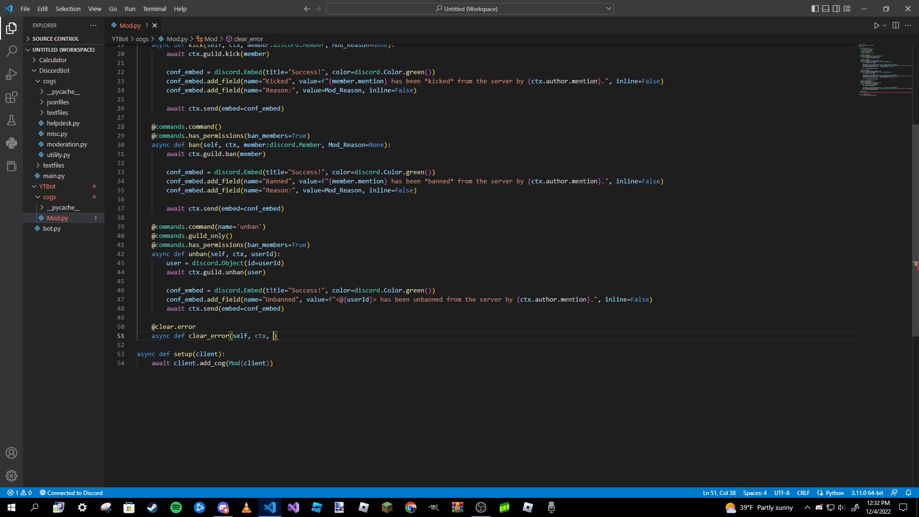
type("error):")
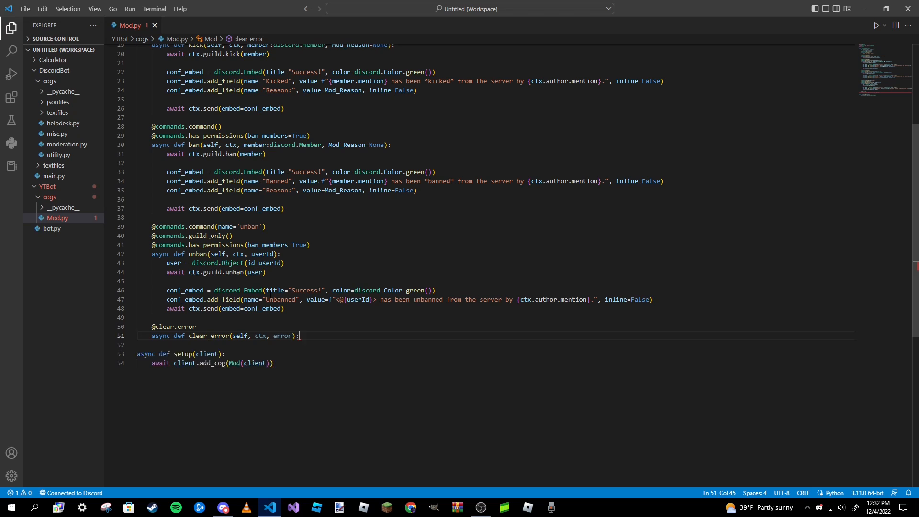
Step: Begin the handler body with if isinstance(error, commands.MissingRequiredArgument):
key("enter")
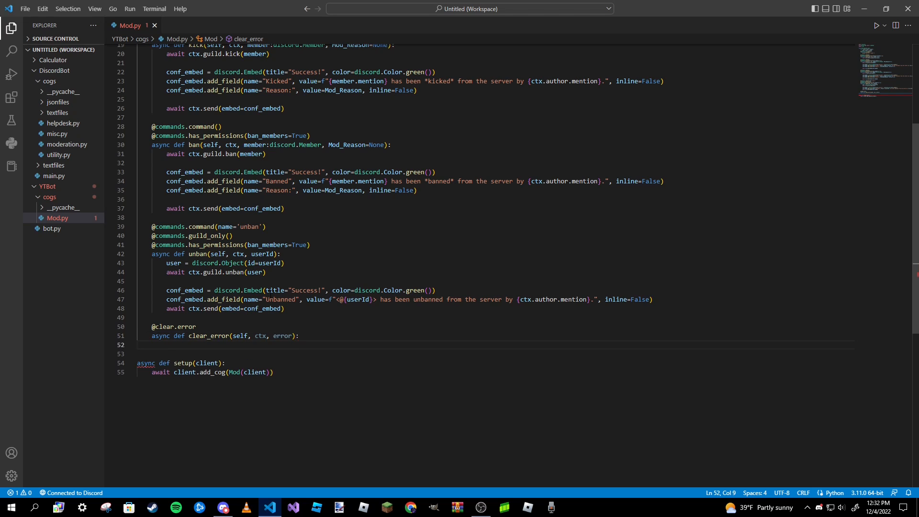
type("if isi")
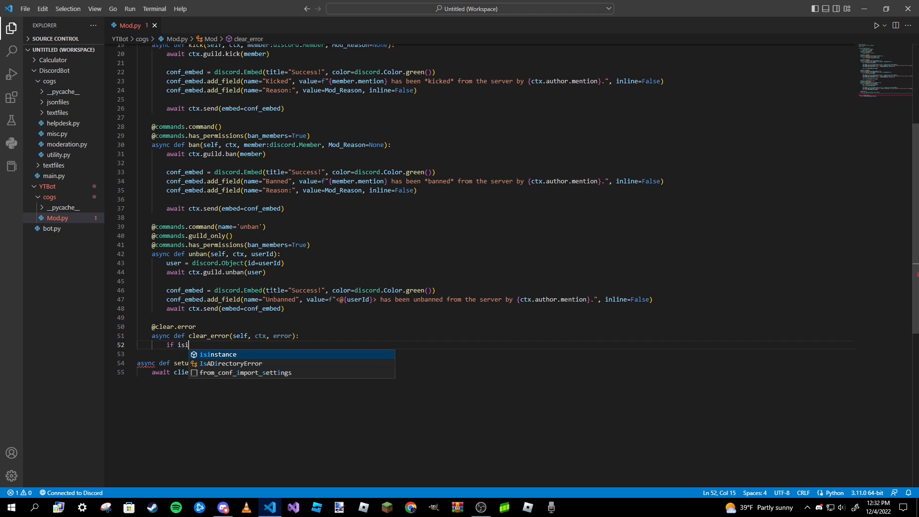
type("instance(error, m")
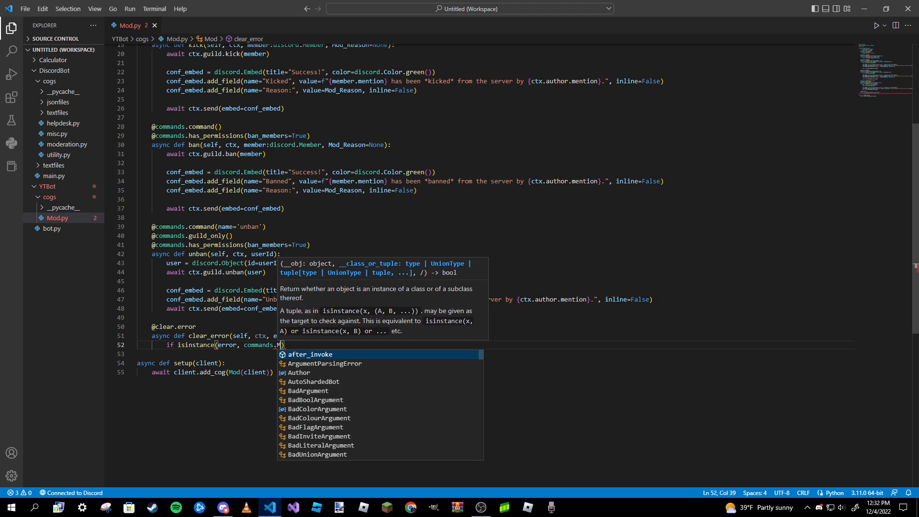
type("MissingRequiredArgument")
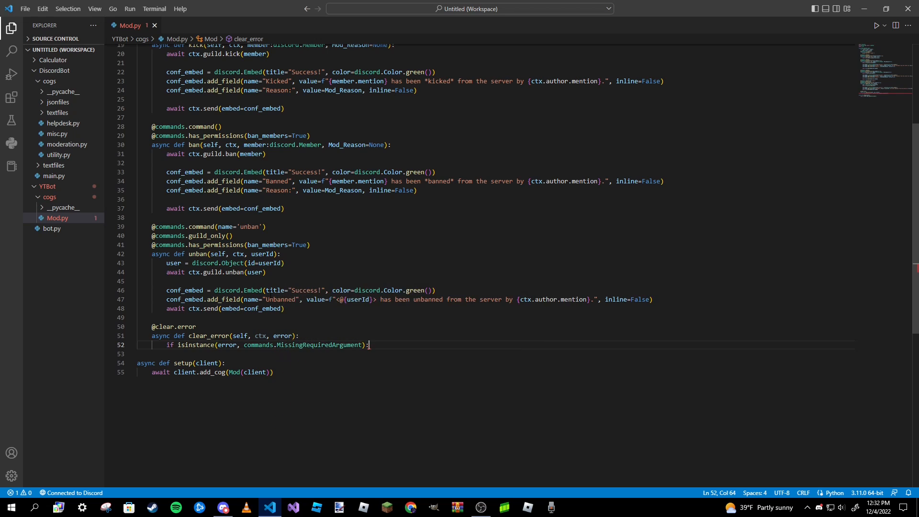
Step: Have clear_error await ctx.send an 'Error: Missing Required Arguments… whole number' message
type("await")
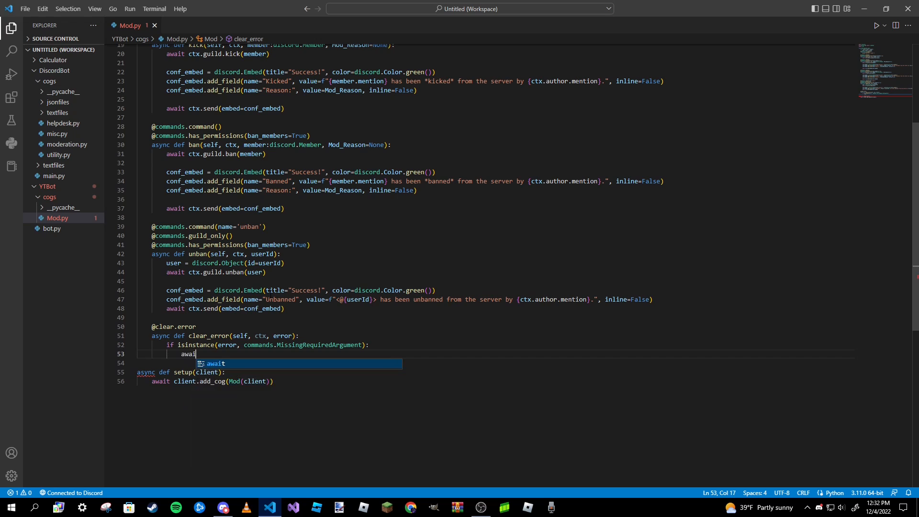
type("ctx.send")
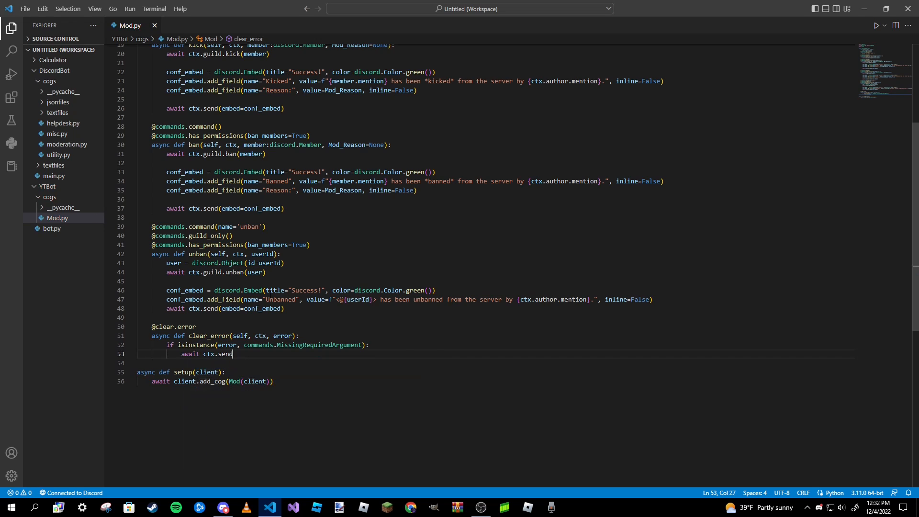
type("(\"\")")
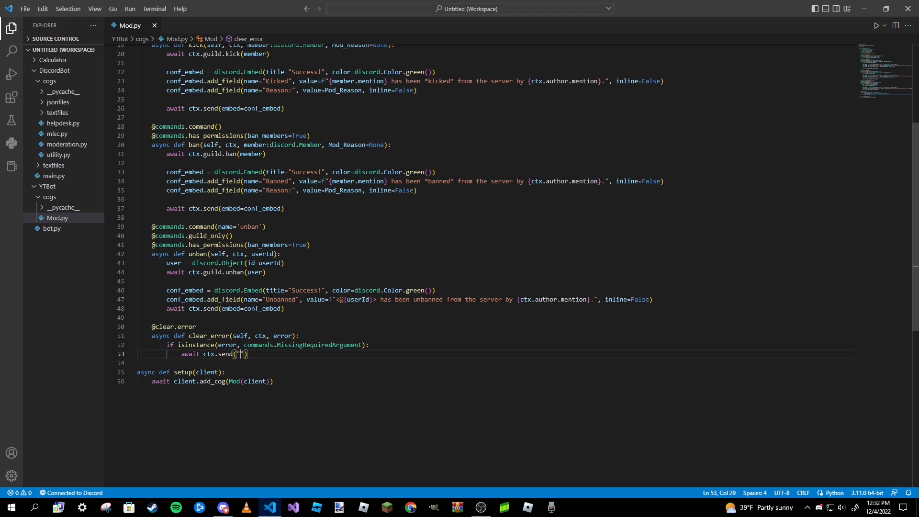
type("E")
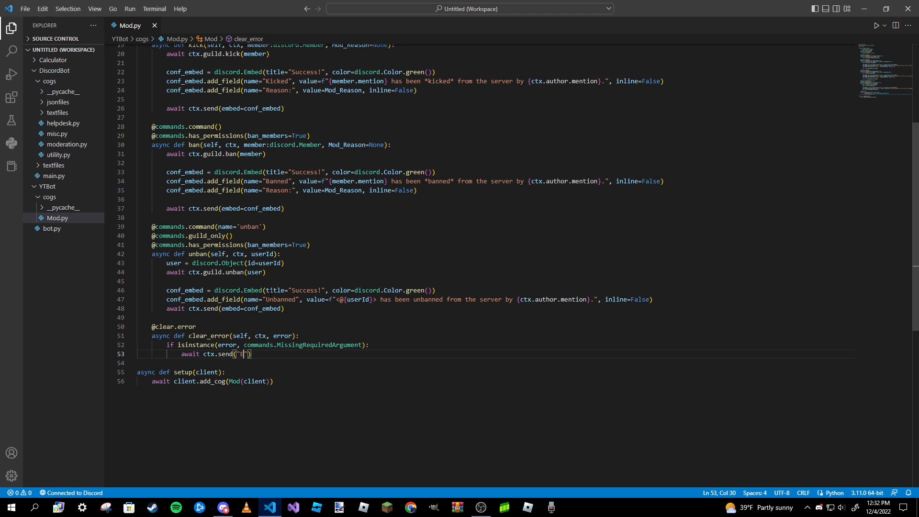
type("Error: Missing Required")
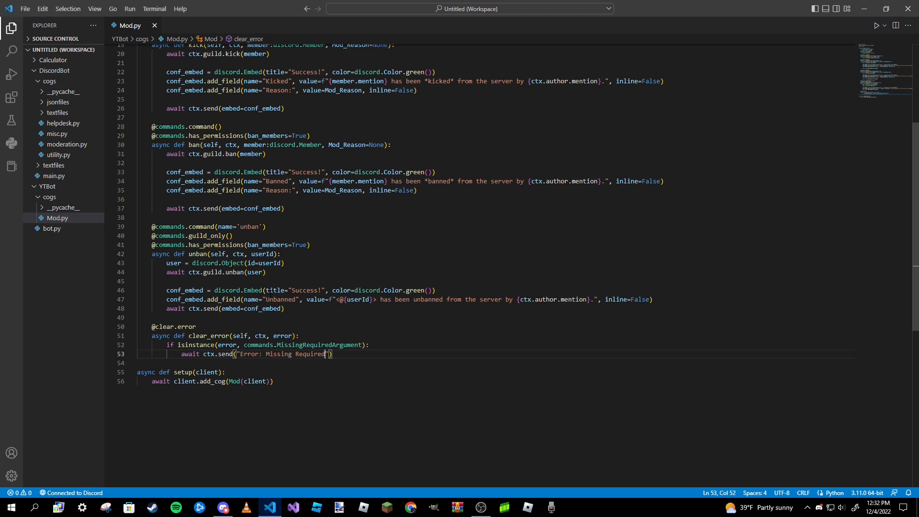
type("Arguments. You must")
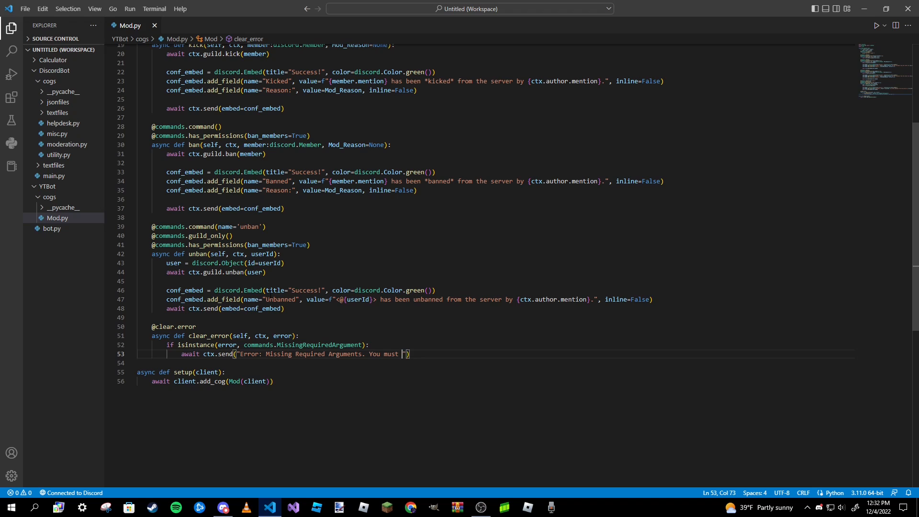
type("pass in a")
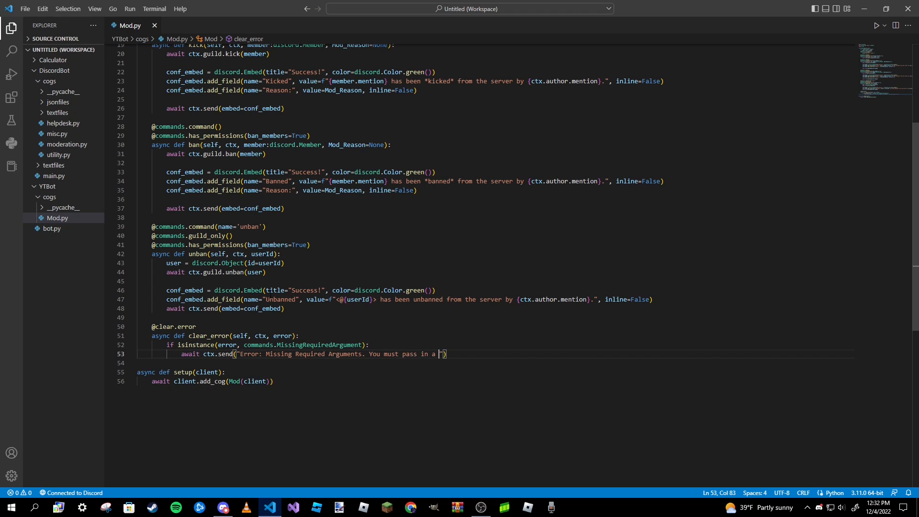
type("whole number in")
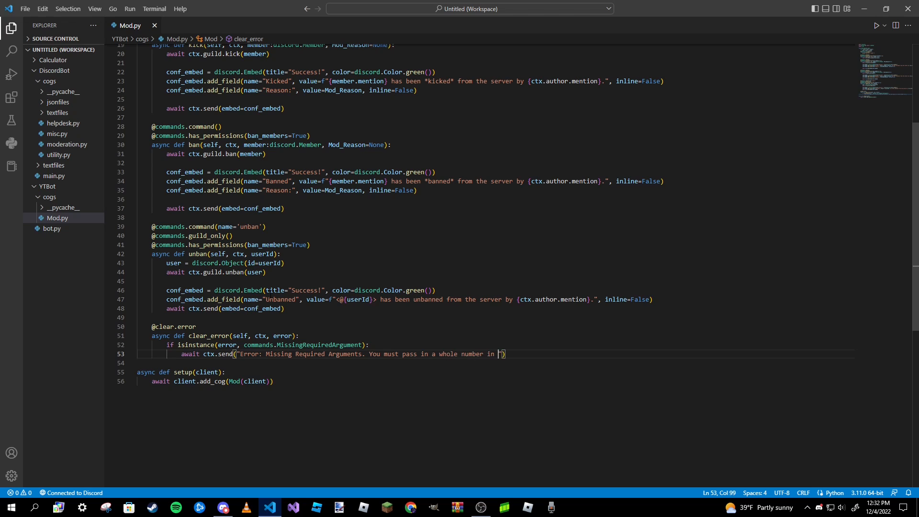
type("order to run t")
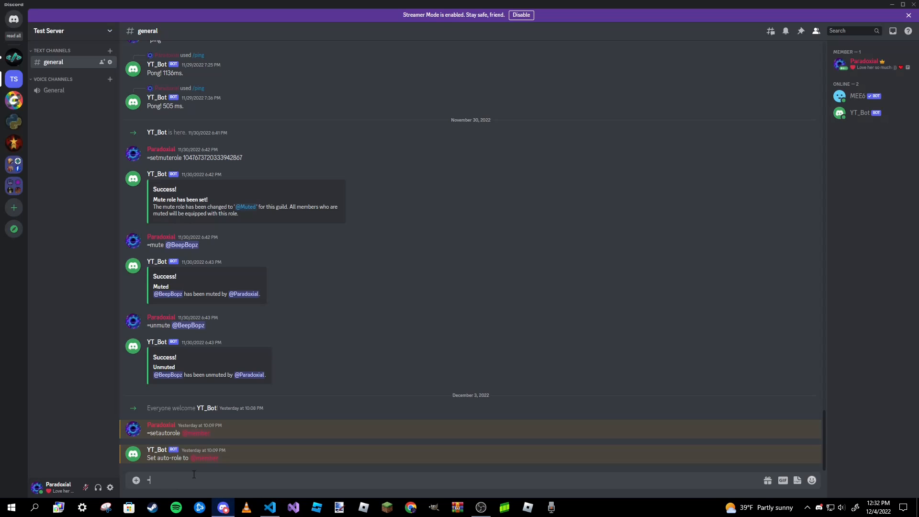
Step: Type bare =ban and =clear test commands into Discord's #general chat
type("ba")
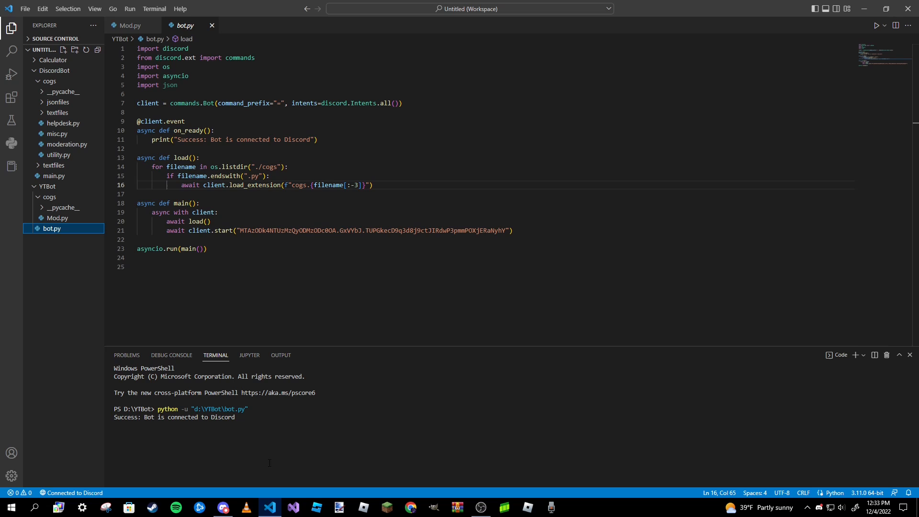
left_click(222, 507)
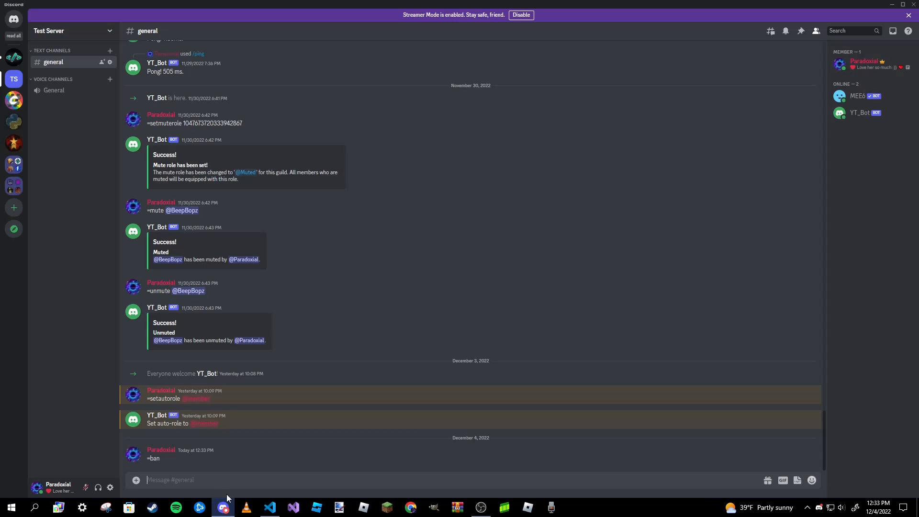
type("=clear")
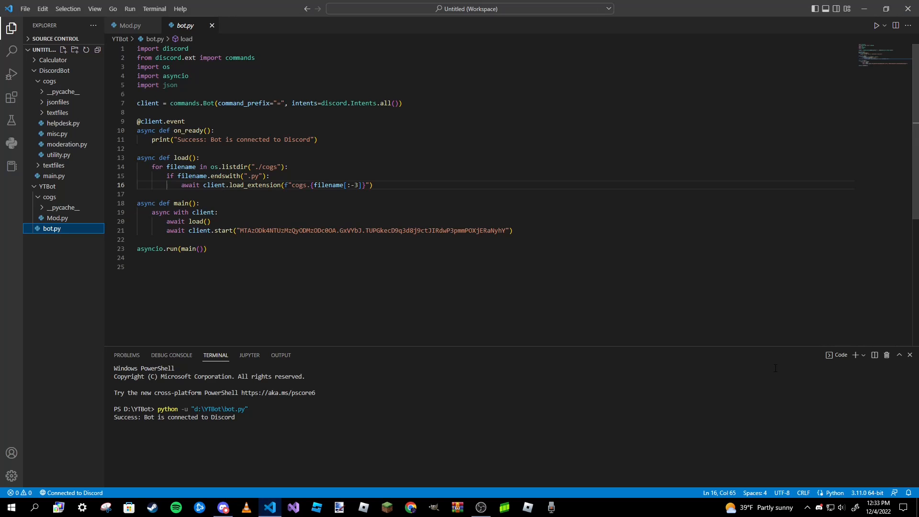
Step: Duplicate clear_error into kick, ban and unban handlers, with kick asking for a user ID
left_click(130, 25)
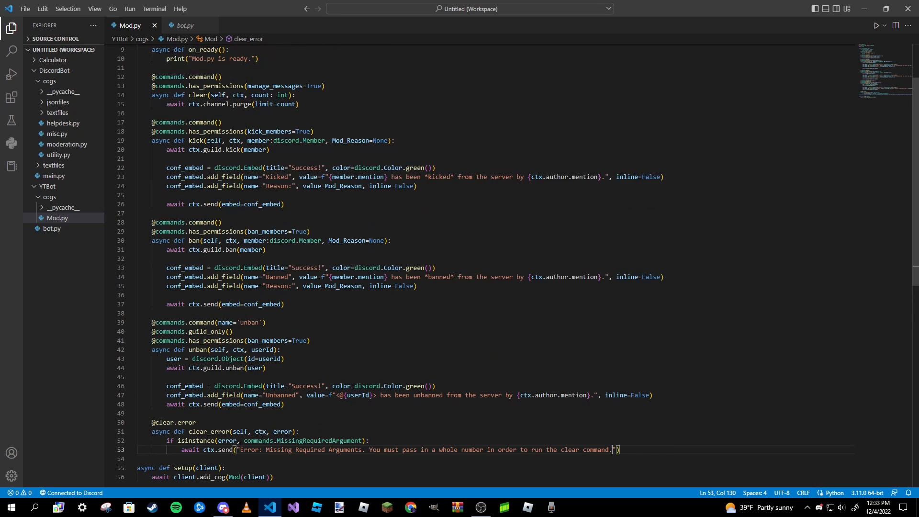
scroll("down", 3)
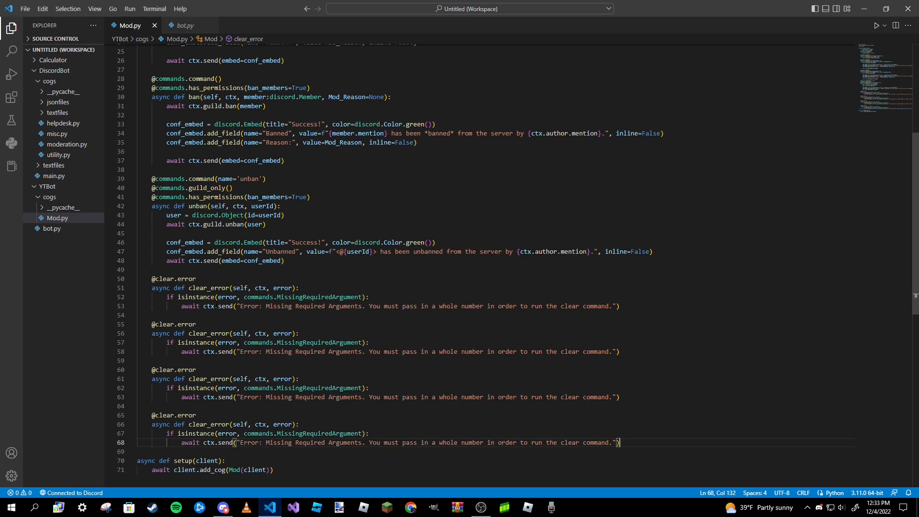
type("kick")
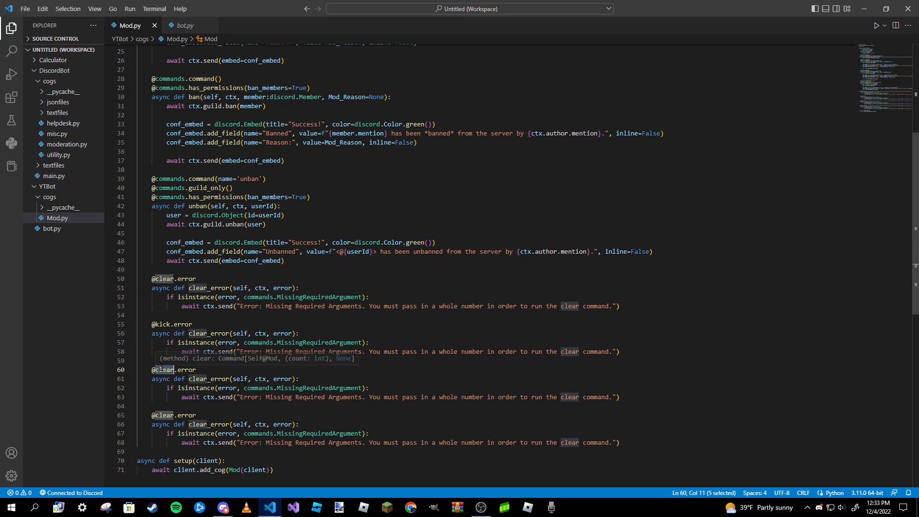
type("ban")
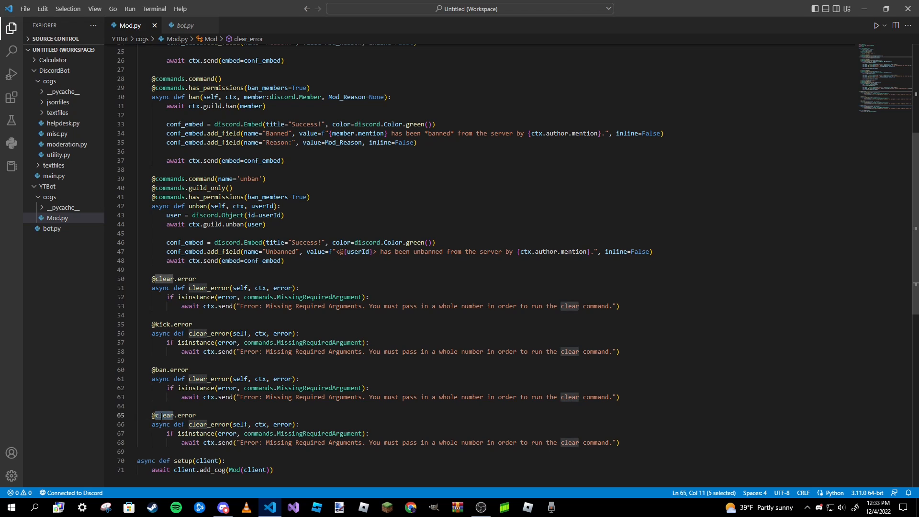
type("unban")
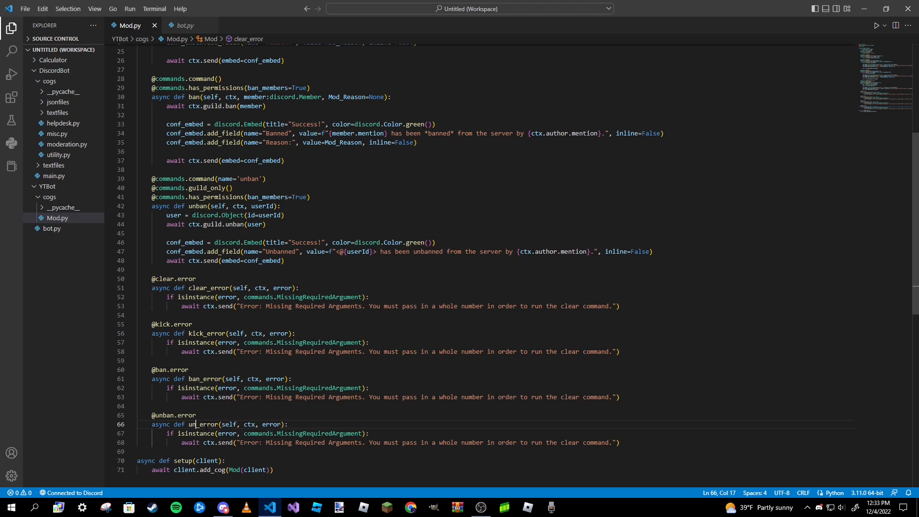
type("ban")
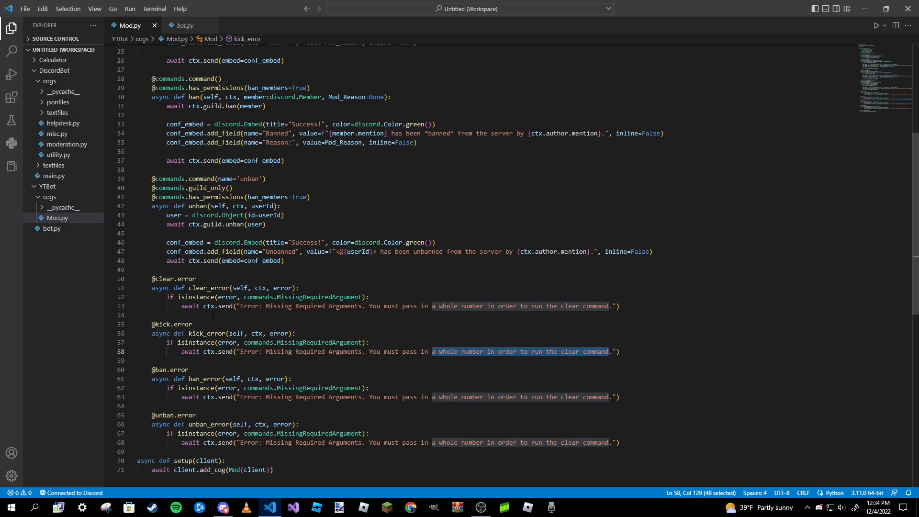
type("user ID.")
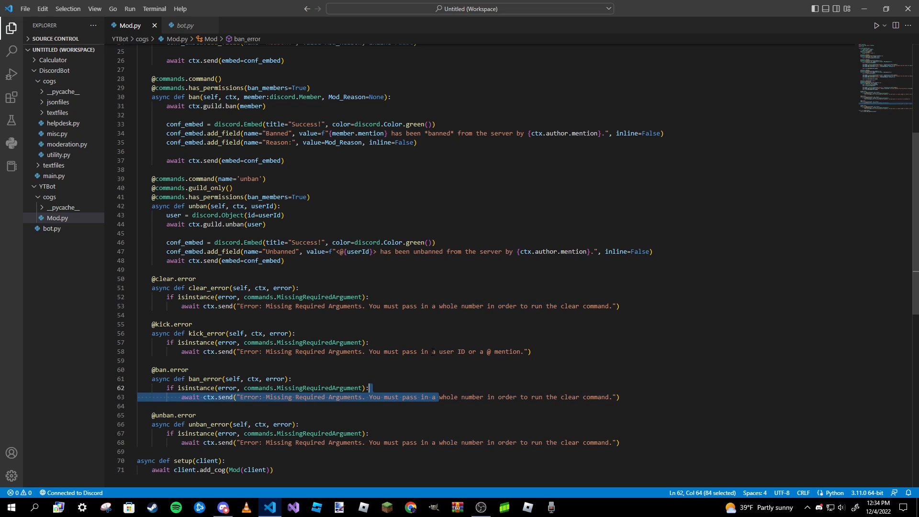
Step: Replace the whole-number wording in the ban and unban messages with 'a user ID or a @ mention.'
double_click(502, 351)
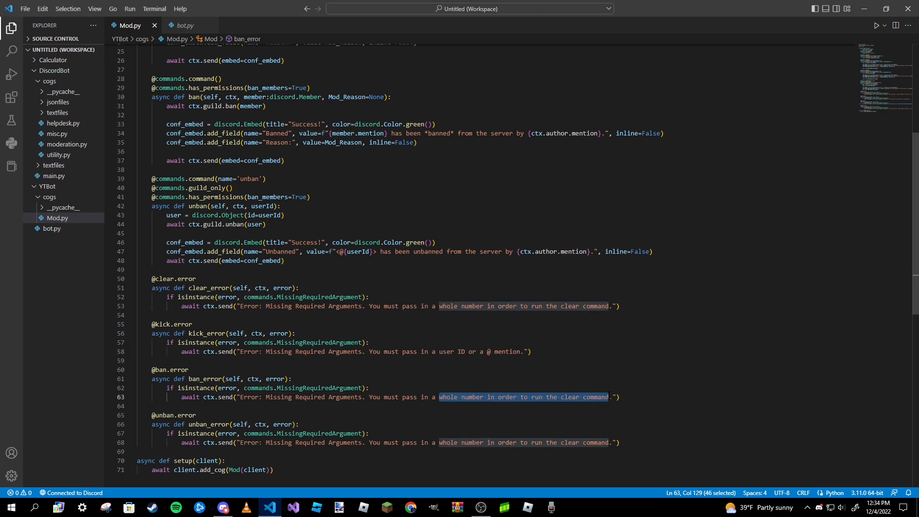
type("a user ID or a @ mention.")
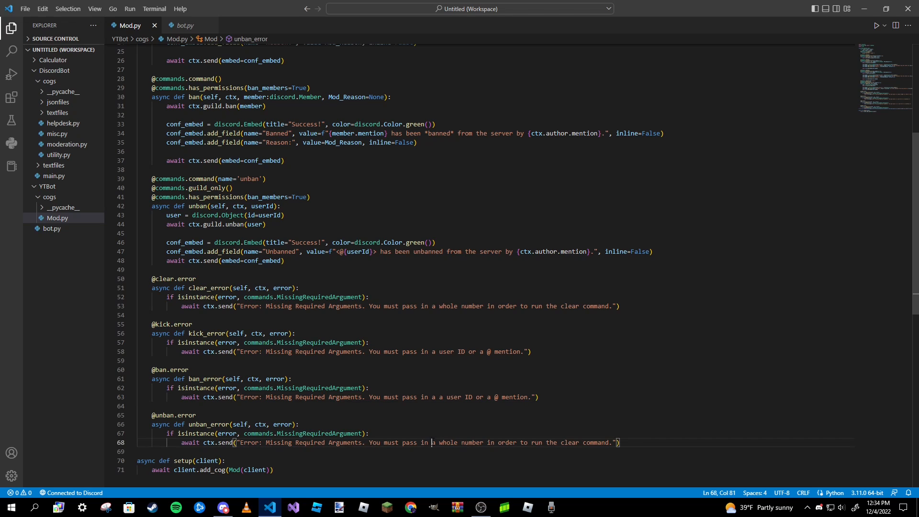
left_click_drag(439, 442, 579, 443)
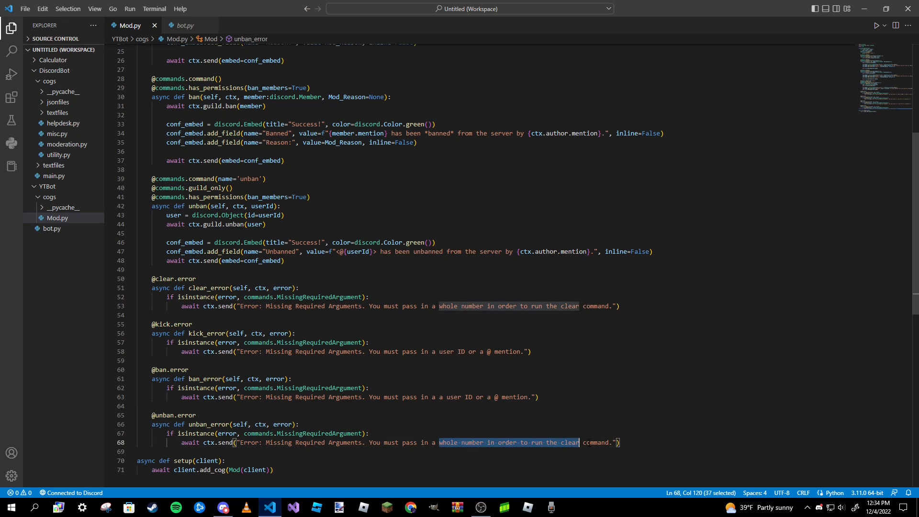
type("a user ID or a @ mention.")
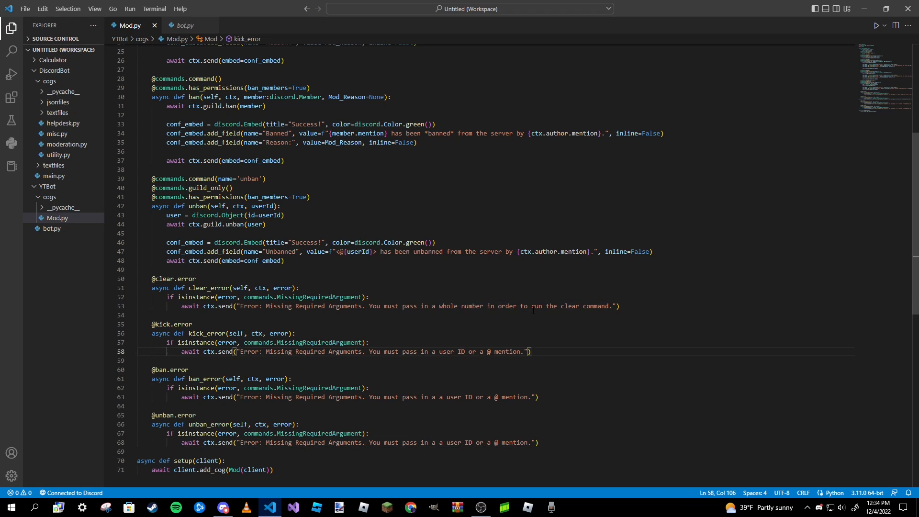
Step: Correct the command names in the kick and ban messages, replacing clear with ban
left_click_drag(521, 306, 610, 305)
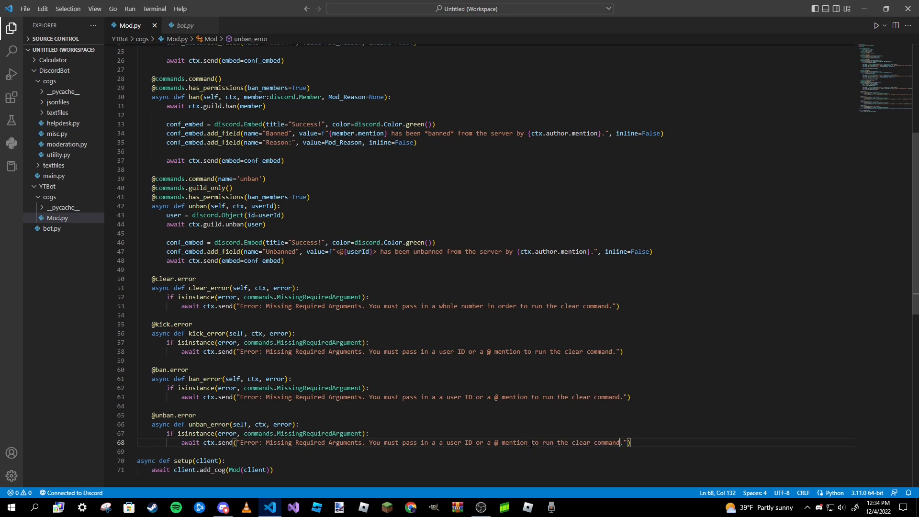
left_click(565, 351)
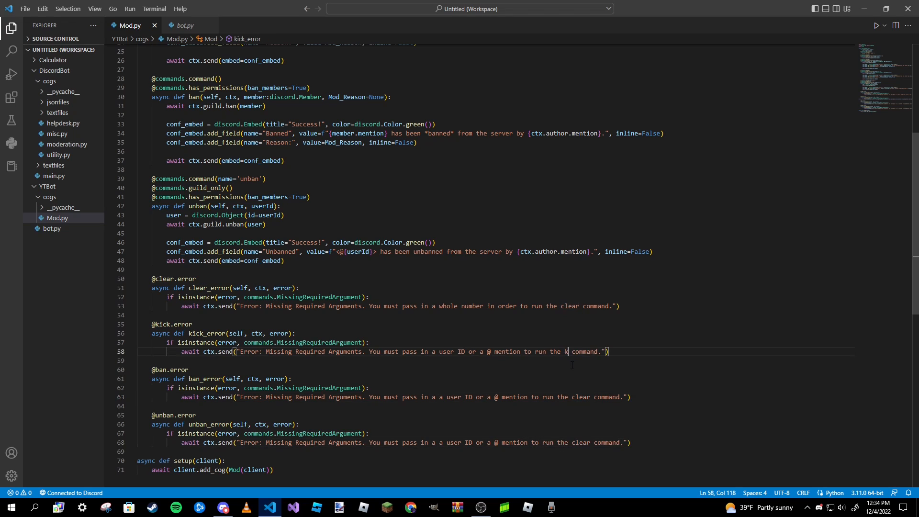
left_click(578, 397)
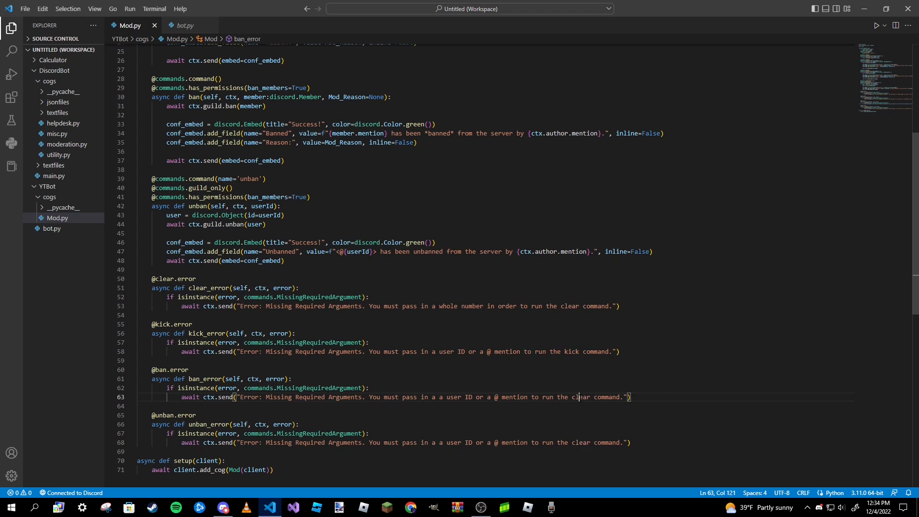
type("ban")
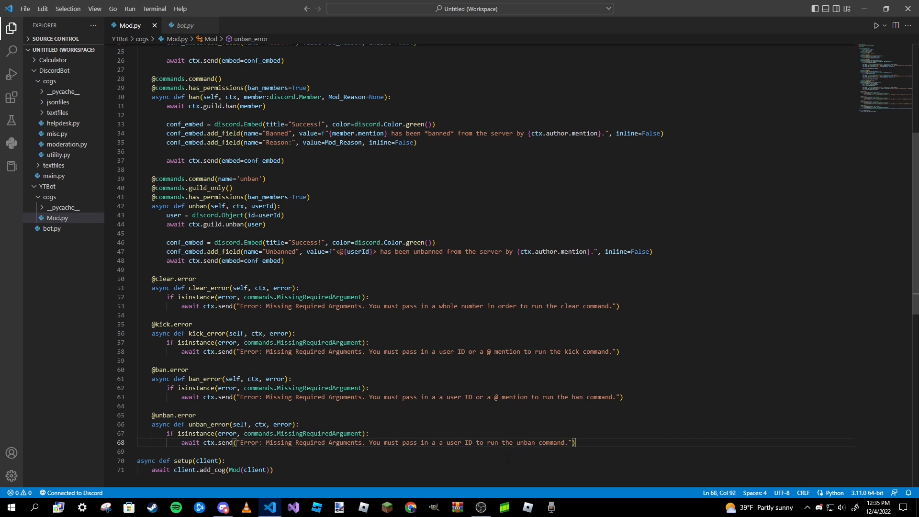
mouse_move(130, 399)
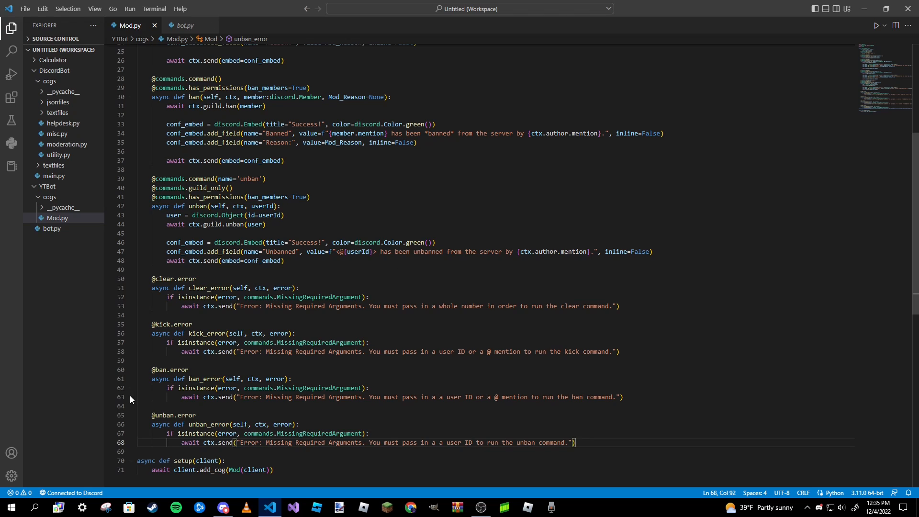
mouse_move(240, 412)
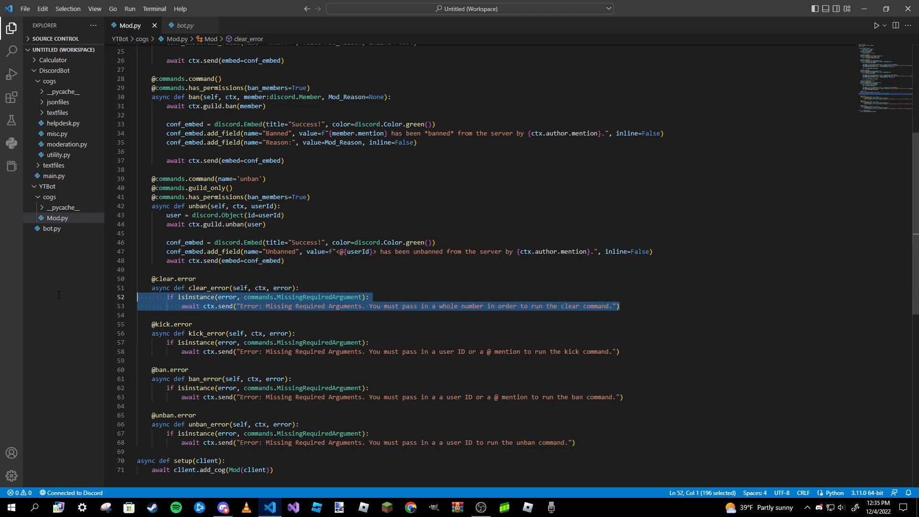
left_click(620, 306)
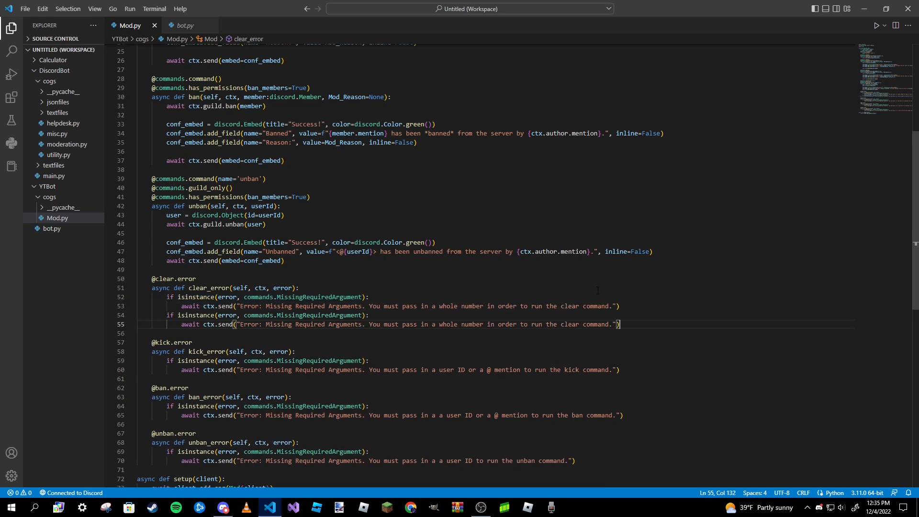
double_click(319, 315)
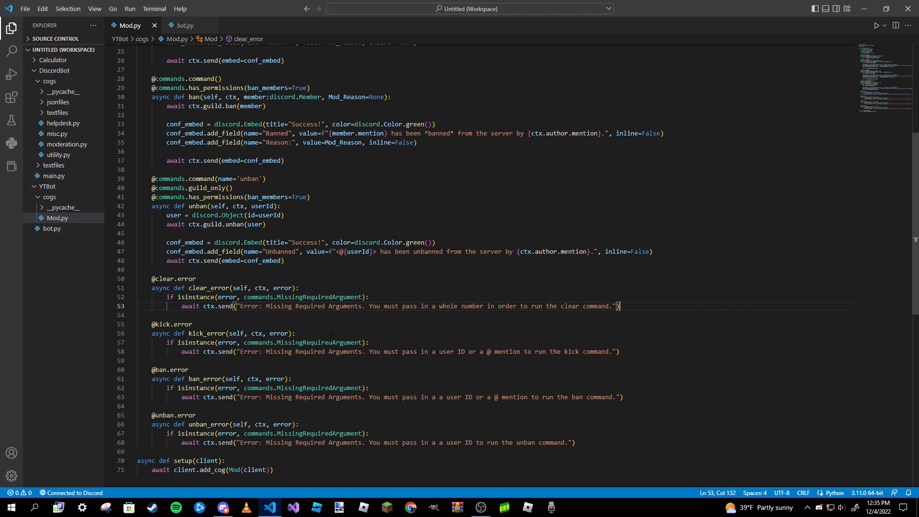
mouse_move(211, 5)
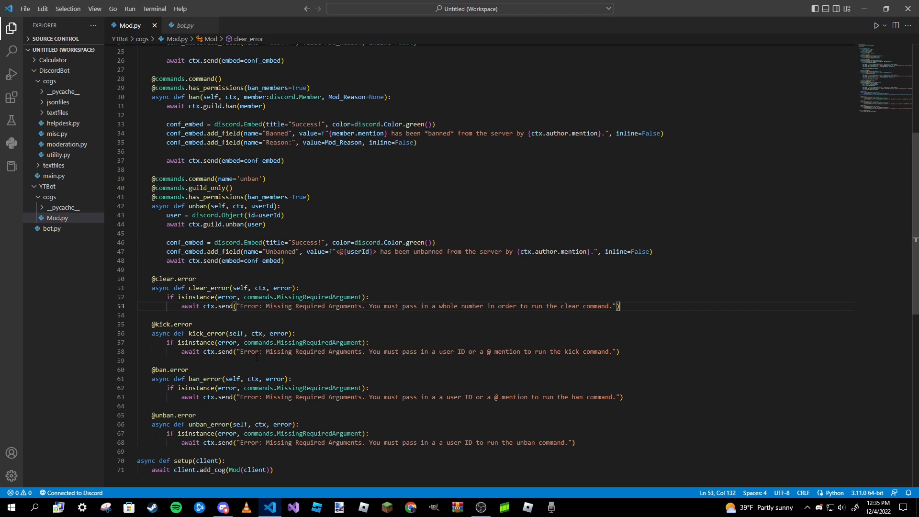
scroll("down", 3)
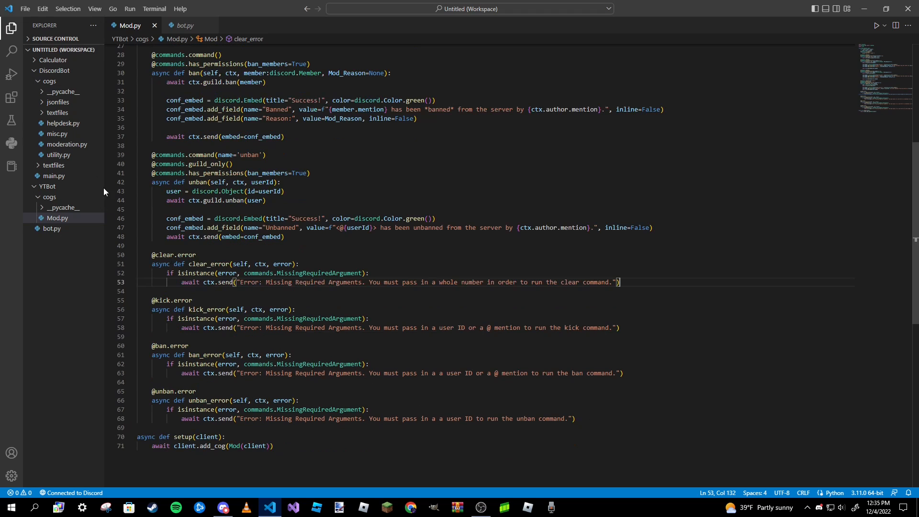
Step: Rerun bot.py and begin sending =clear in Discord
left_click(185, 25)
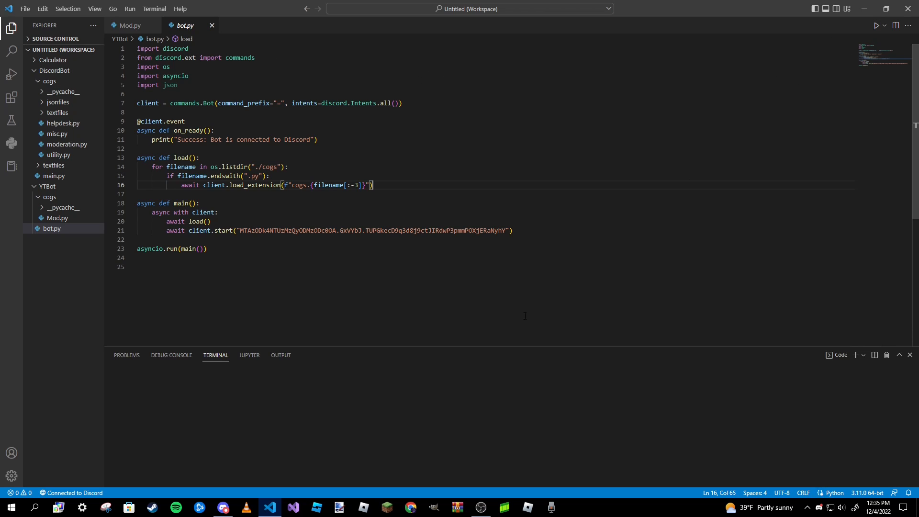
left_click(875, 26)
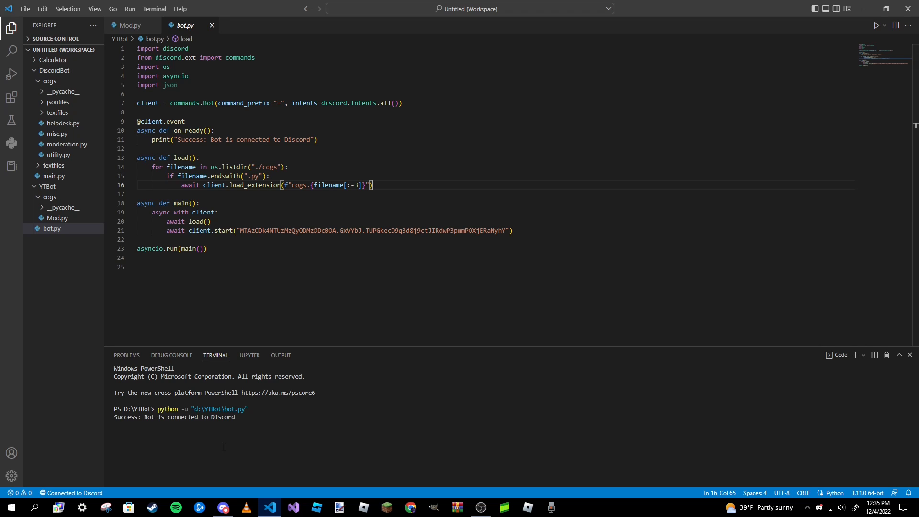
left_click(222, 507)
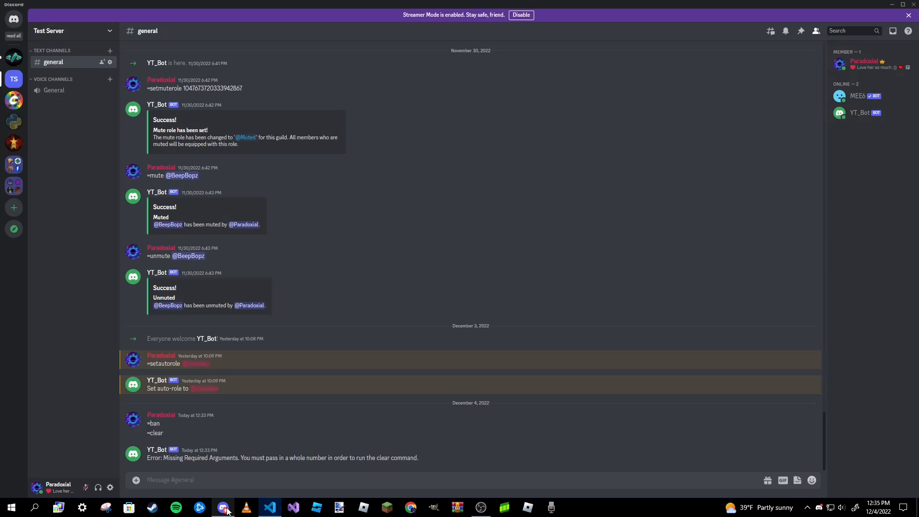
type("=c")
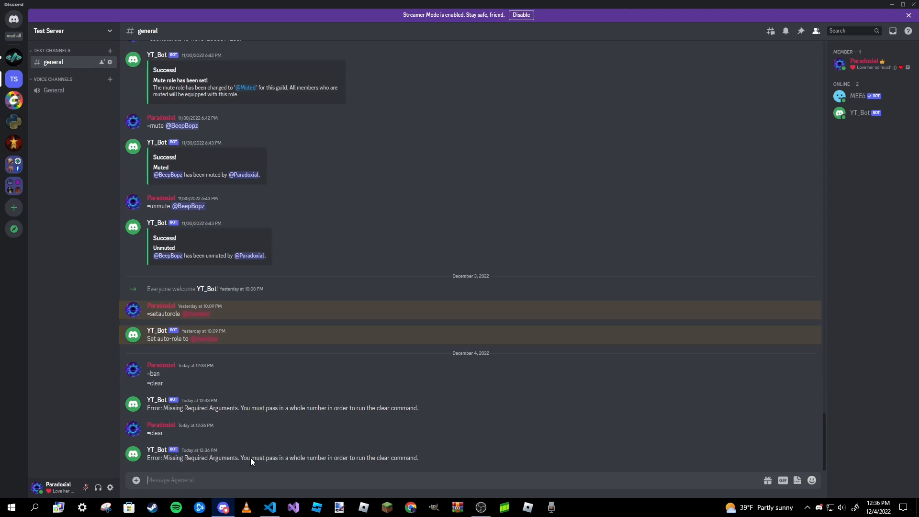
mouse_move(295, 478)
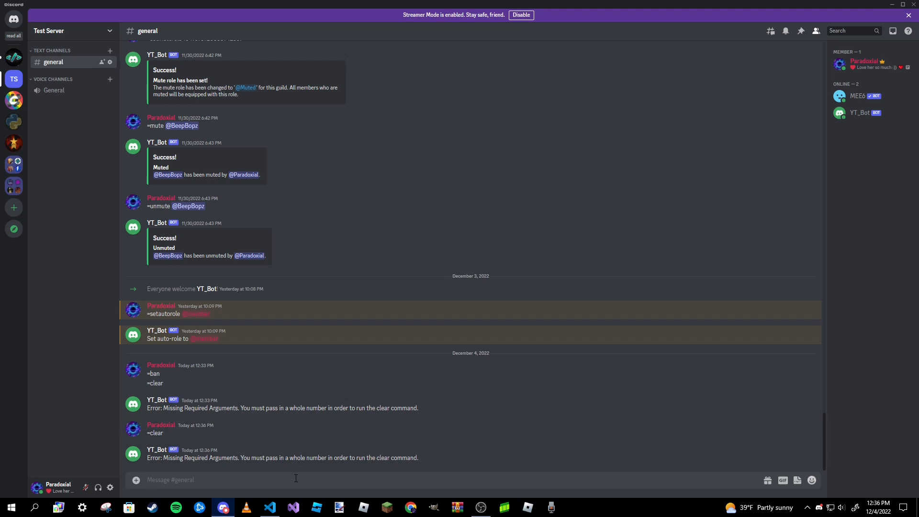
mouse_move(321, 480)
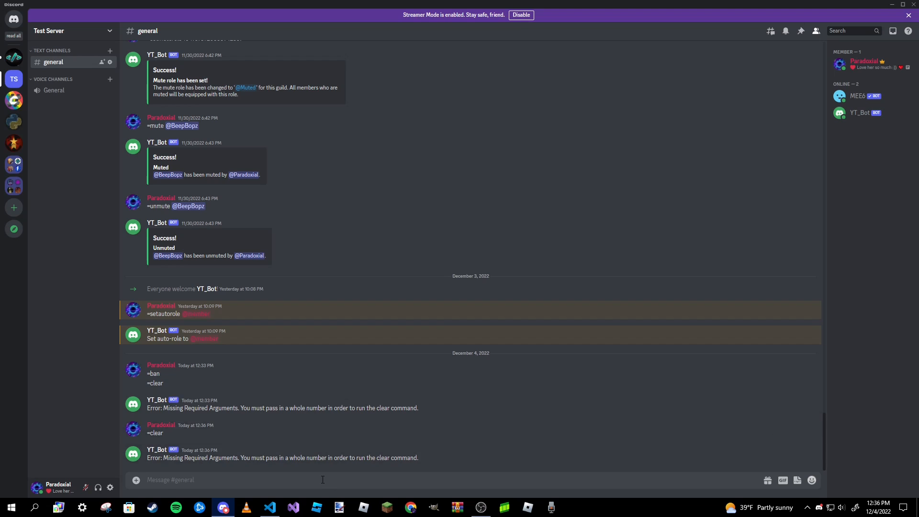
Step: Send bare =kick and =ban and check their custom missing-argument replies
type("=kick")
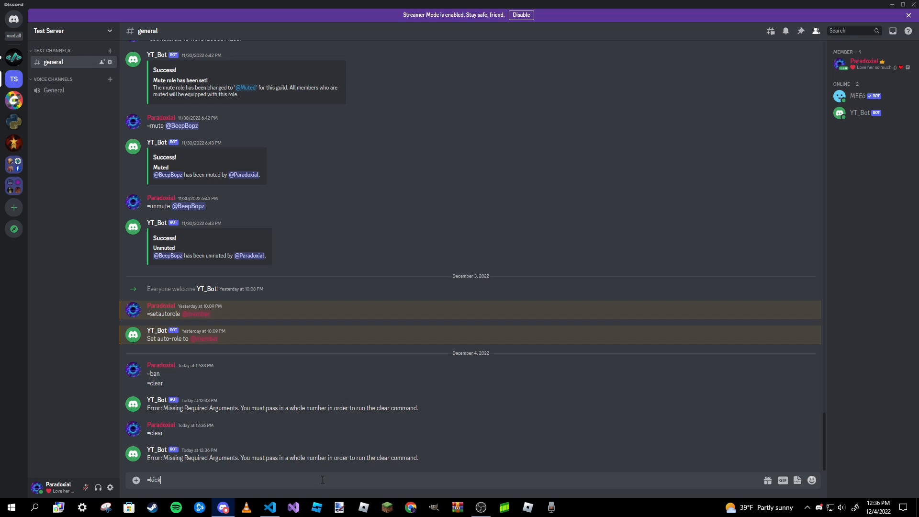
key("enter")
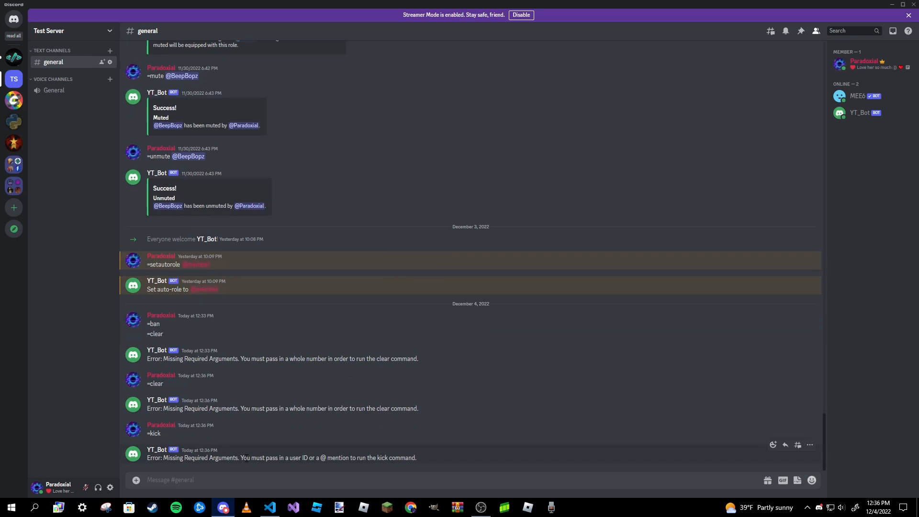
left_click_drag(240, 457, 371, 458)
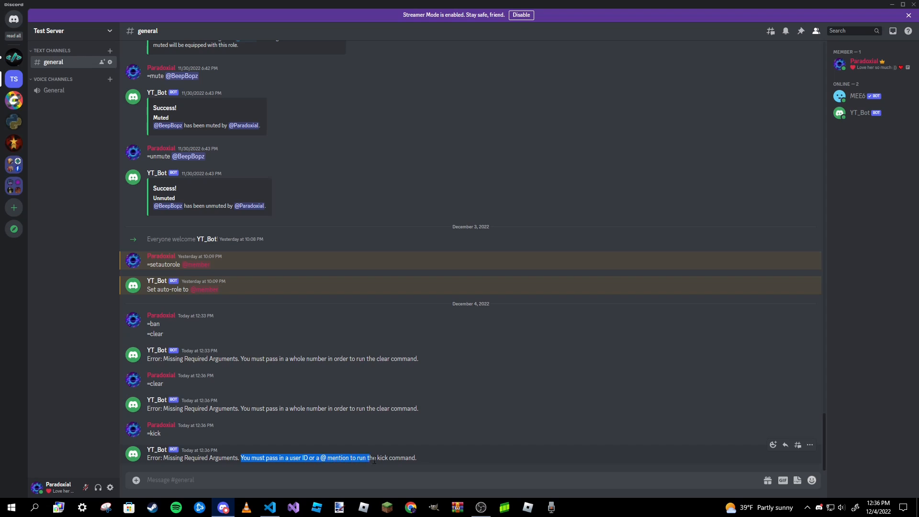
type("=ba")
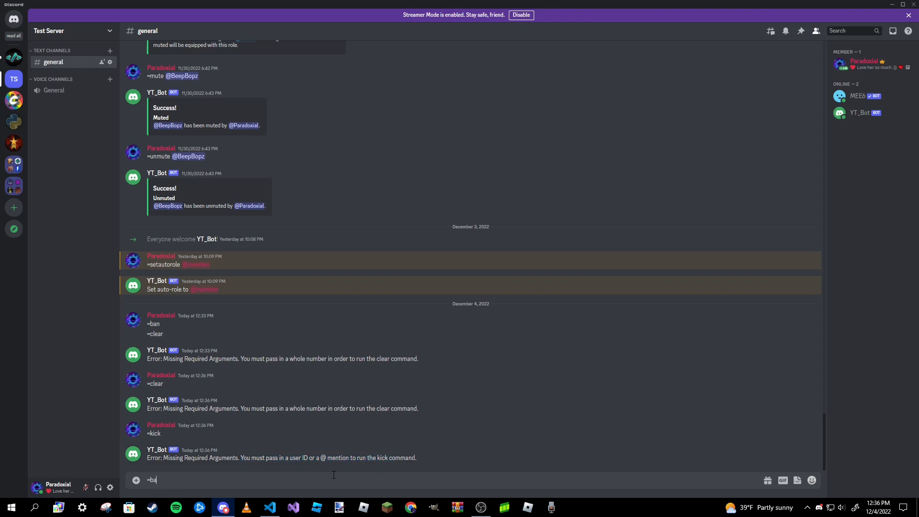
key("enter")
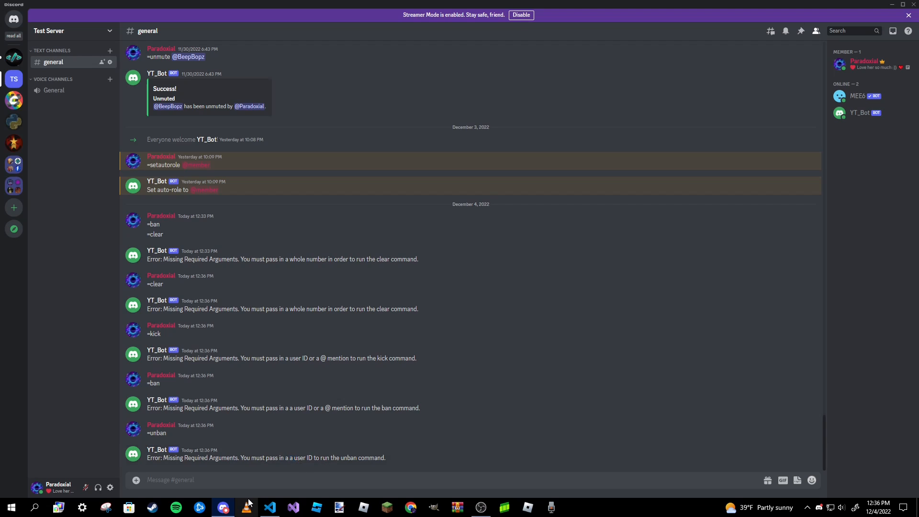
mouse_move(269, 506)
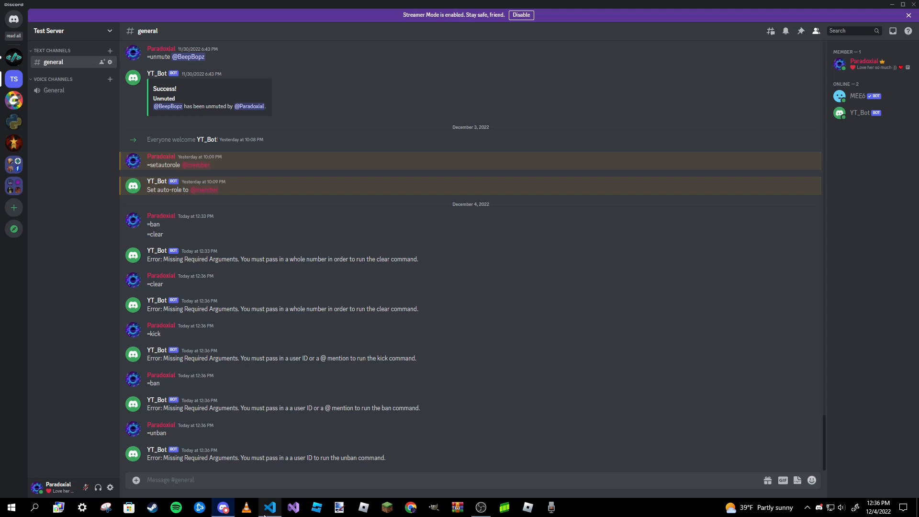
Step: Return to VS Code and scroll Mod.py to its four missing-argument handlers
left_click(269, 507)
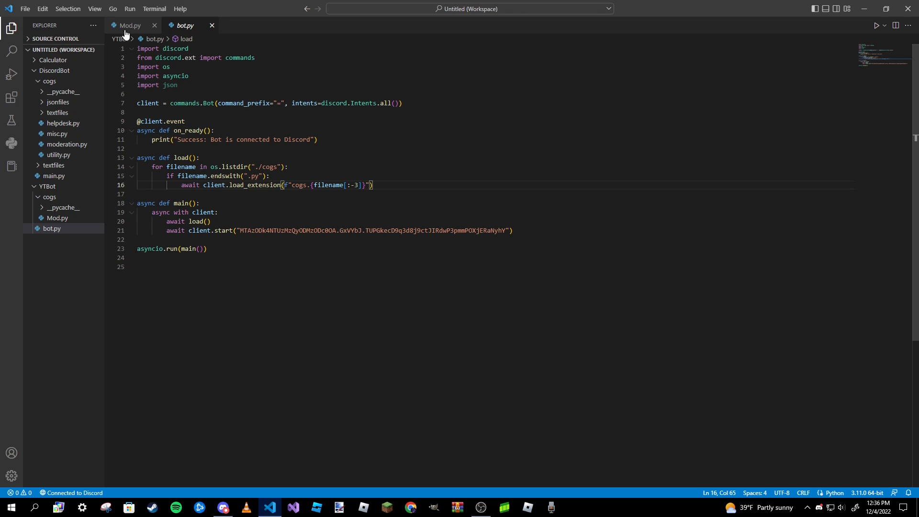
left_click(130, 25)
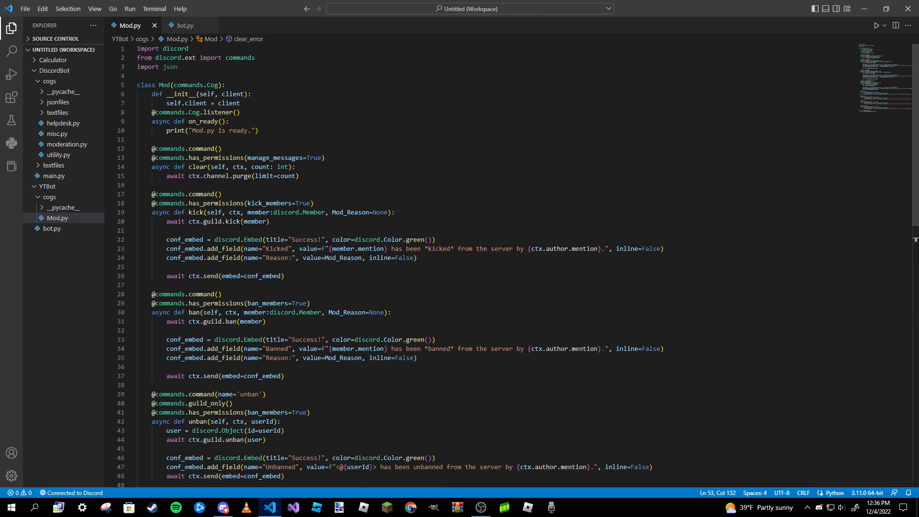
scroll("down", 3)
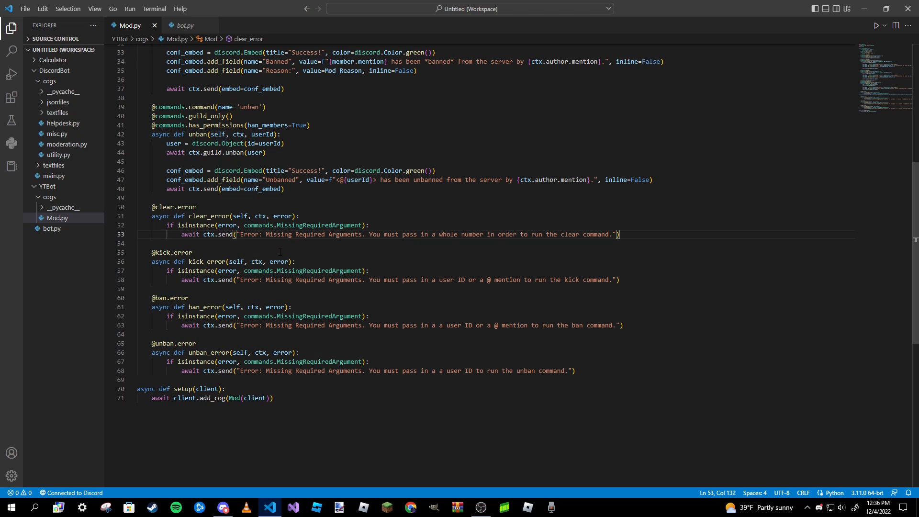